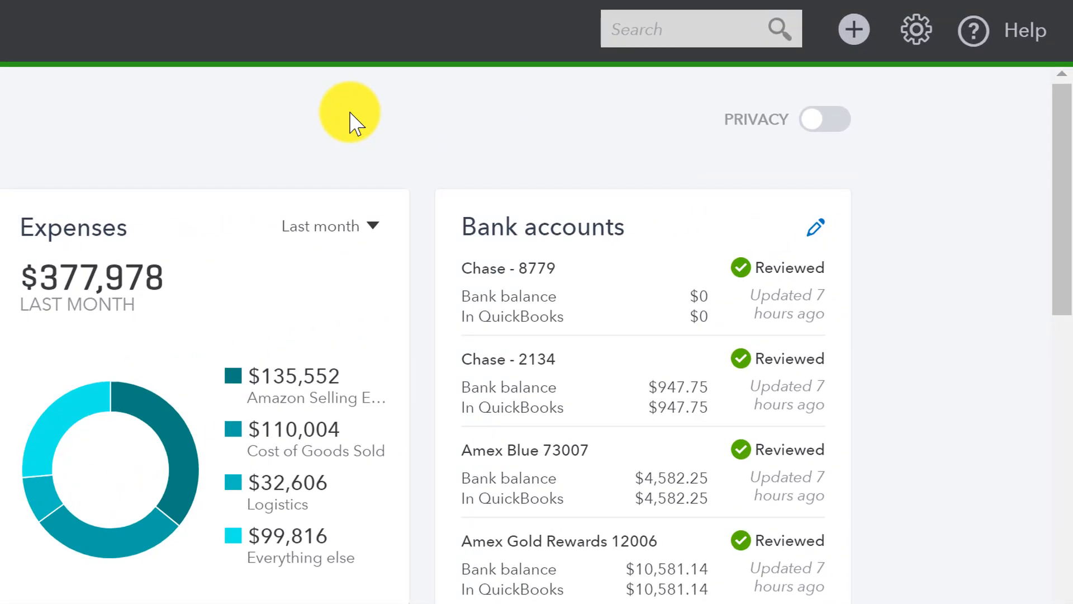
Start a new Purchase Order from the Create menu.
click(853, 30)
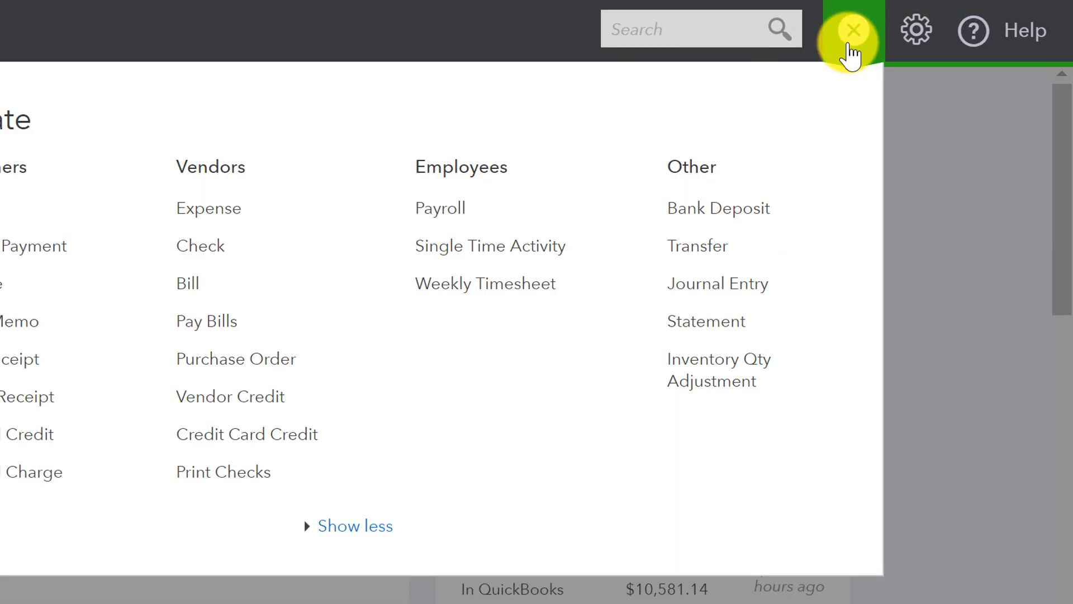
mouse_move(220, 362)
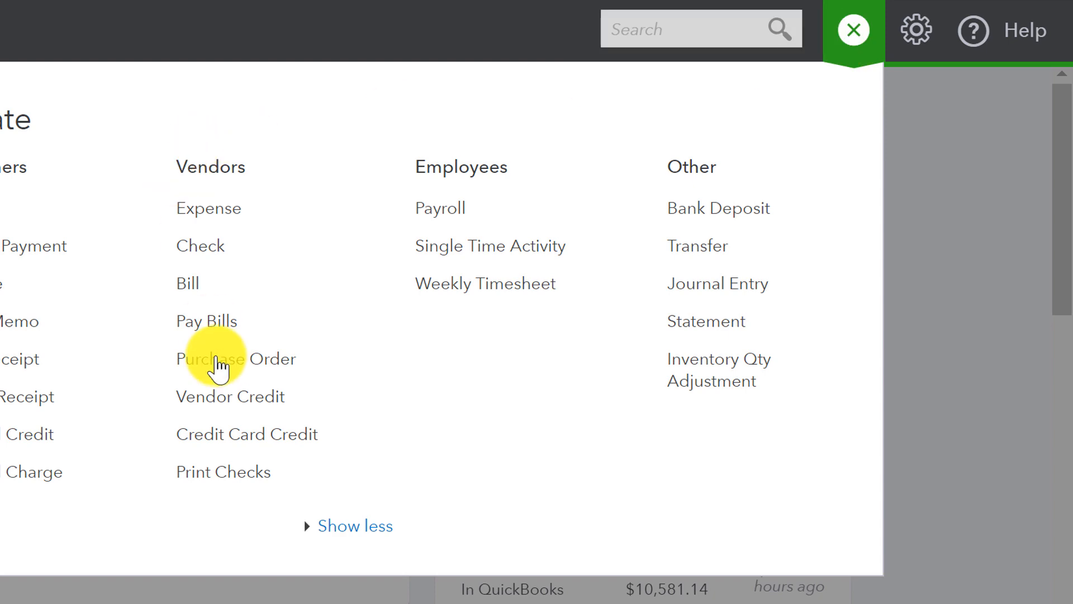
mouse_move(206, 321)
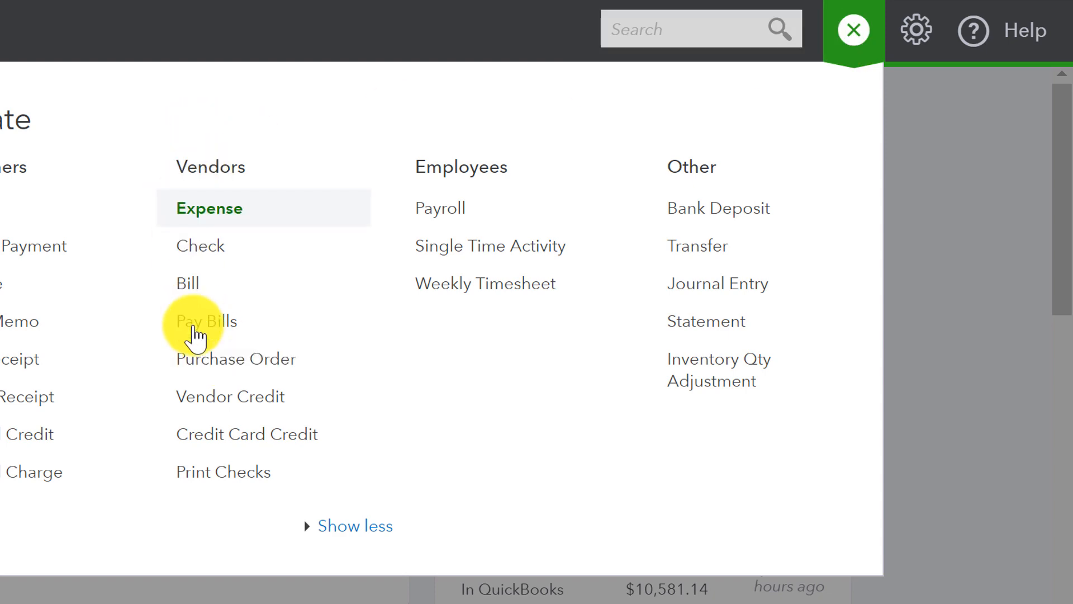
click(235, 358)
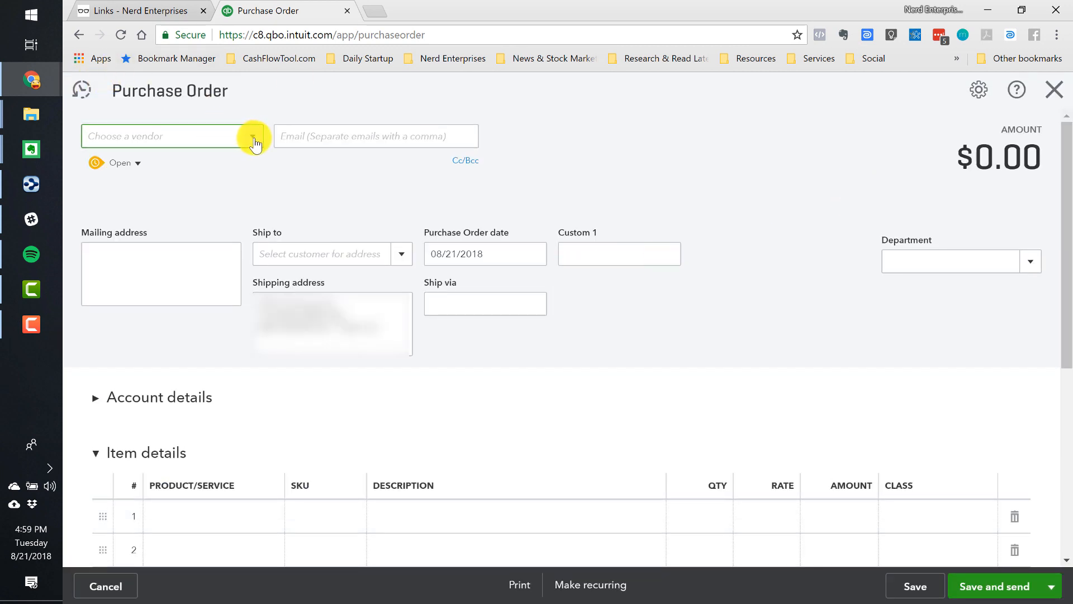
Close the blank purchase order, bringing up the leave-without-saving prompt.
click(253, 135)
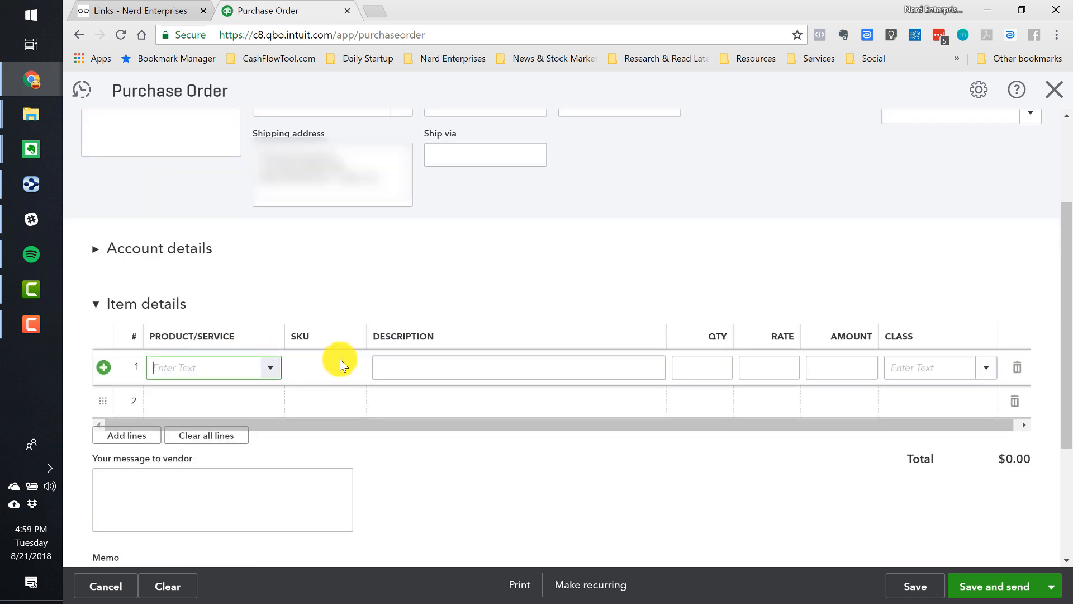
mouse_move(376, 265)
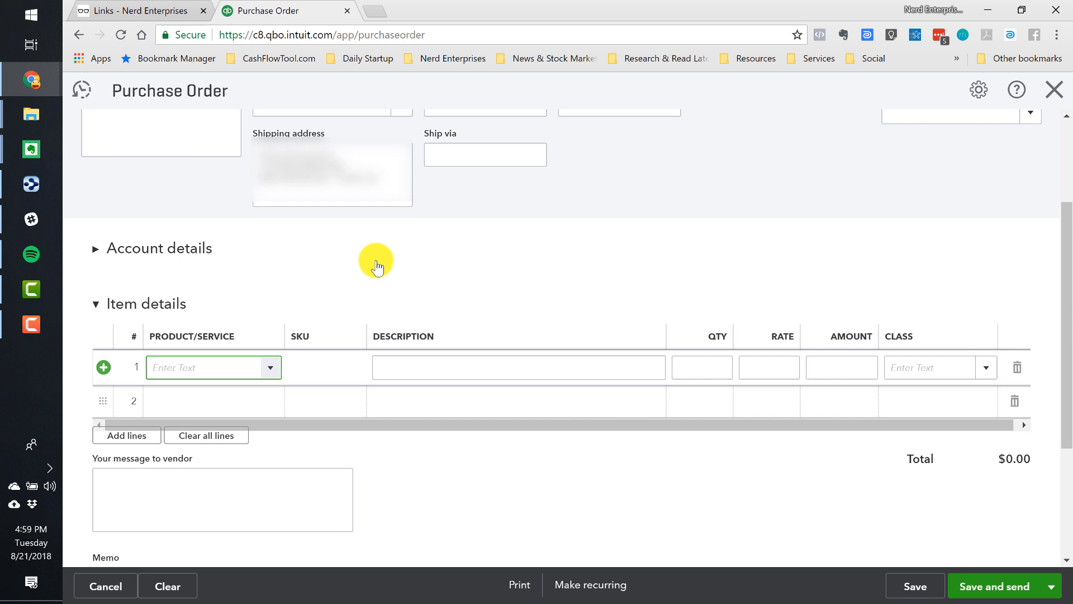
mouse_move(635, 254)
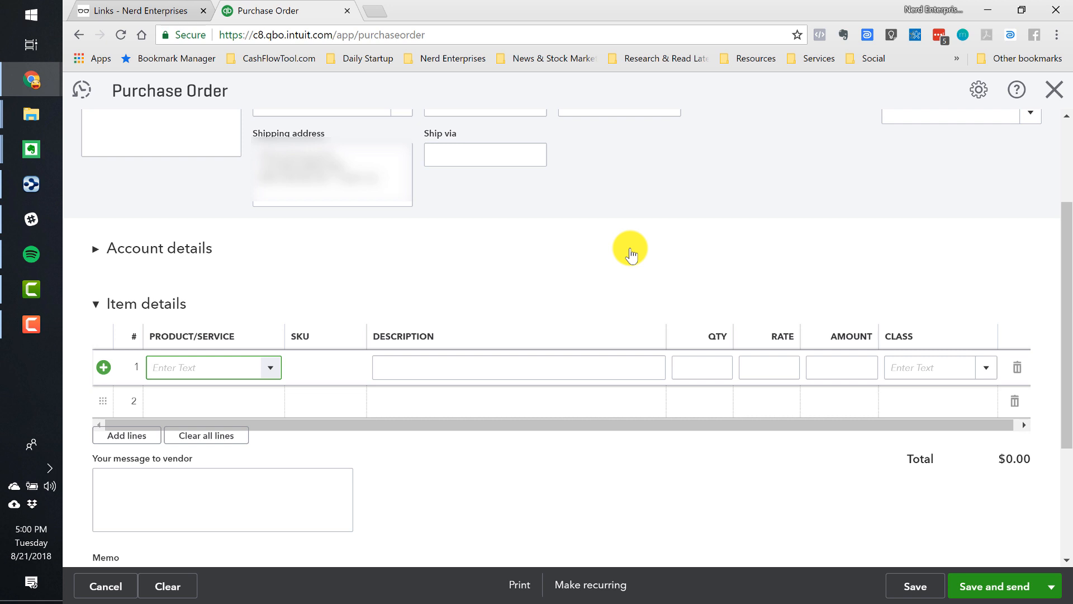
click(1054, 89)
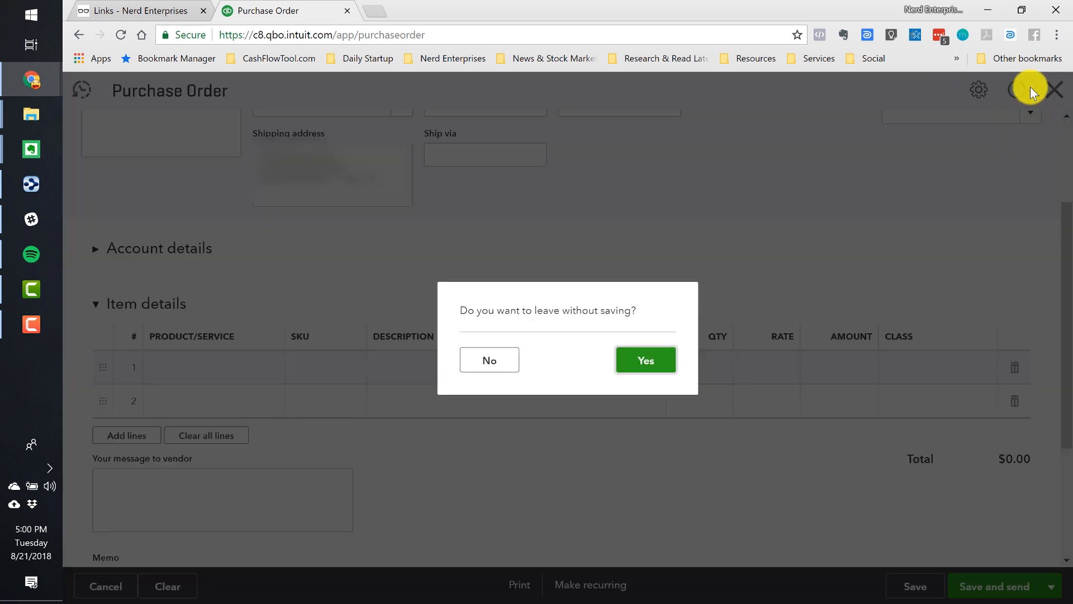
Confirm Yes to discard the unsaved purchase order and return to the dashboard.
click(644, 359)
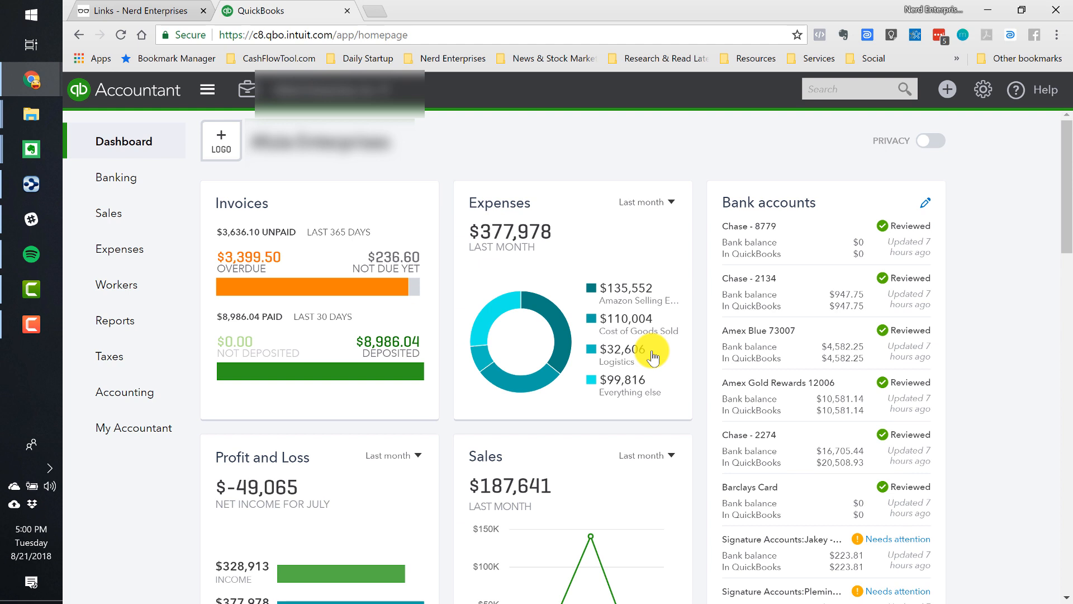
mouse_move(151, 321)
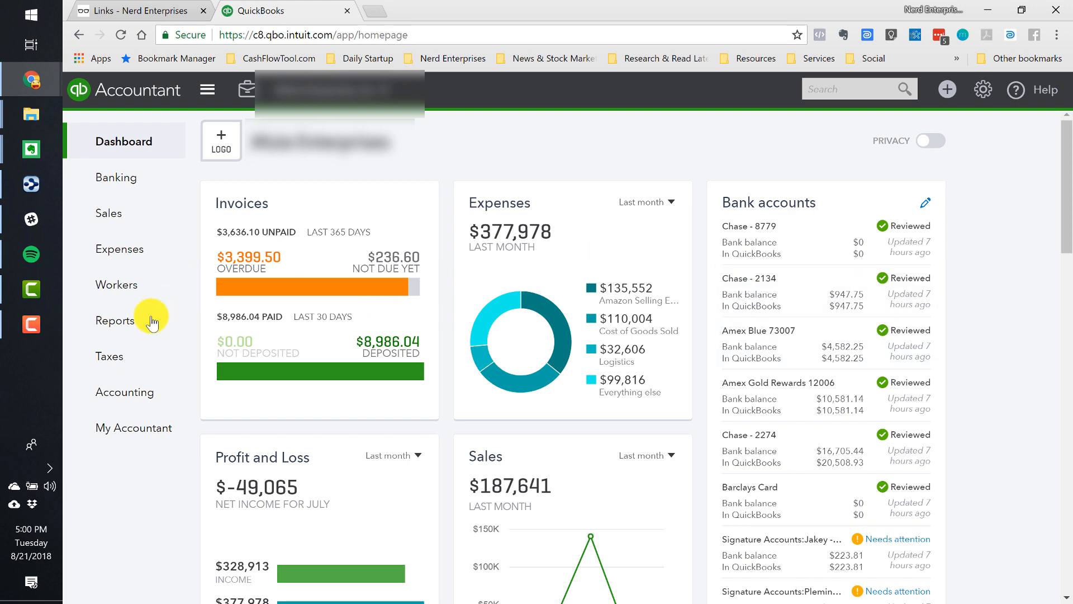
Run the custom 'Other (Billbeez) To Clean' report from Reports with the side navigation collapsed.
click(115, 320)
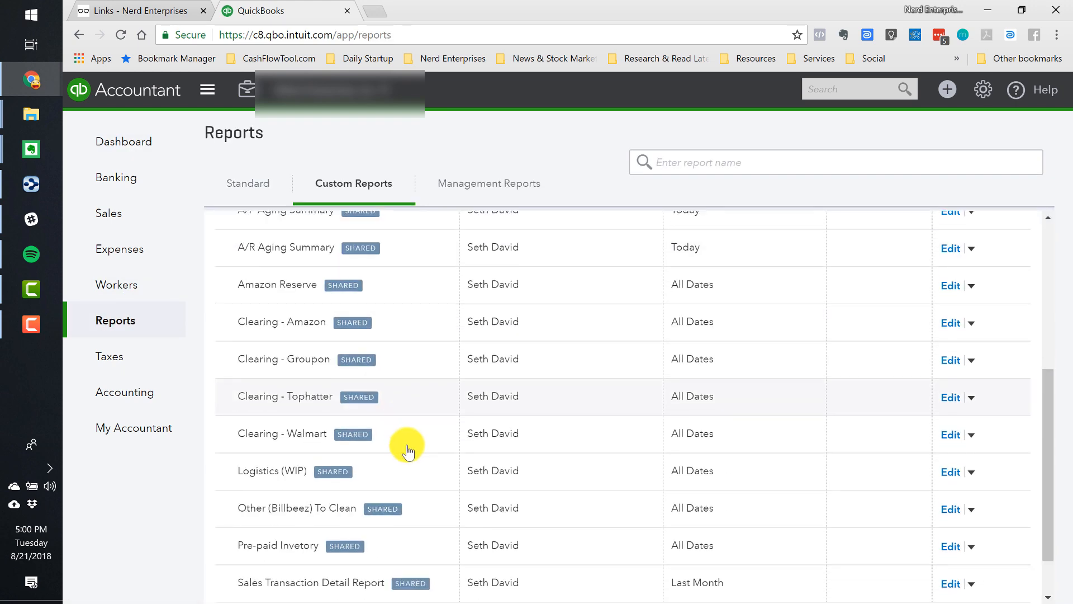
scroll(down, 3)
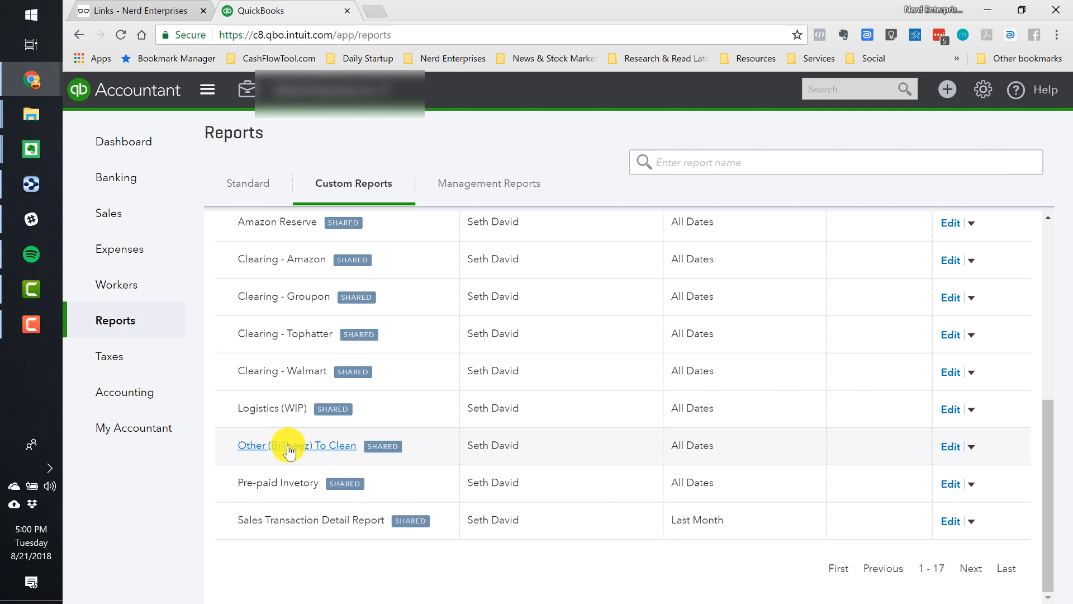
click(297, 445)
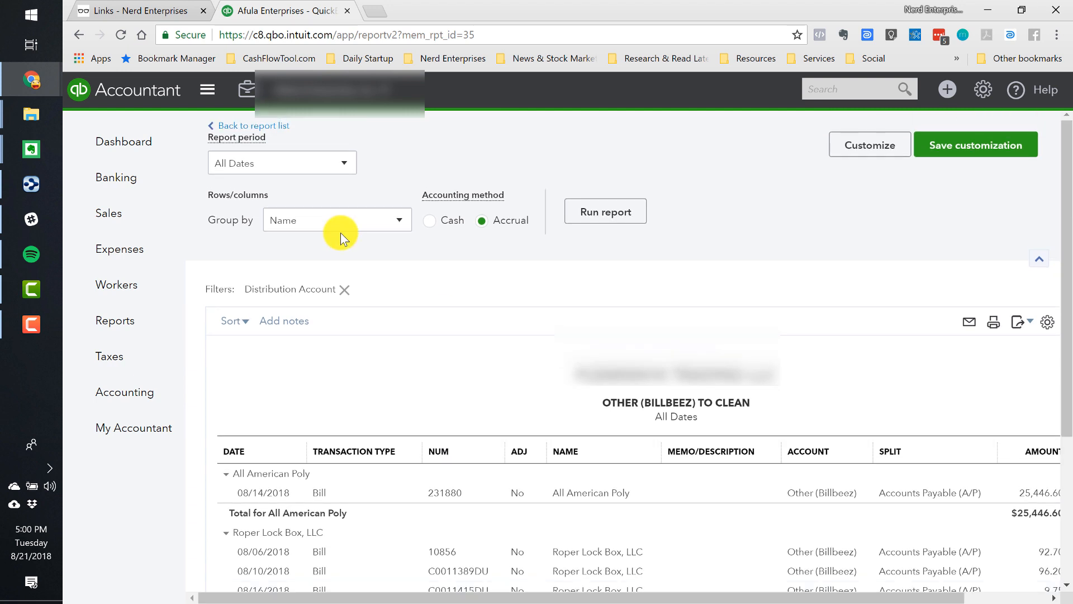
mouse_move(498, 351)
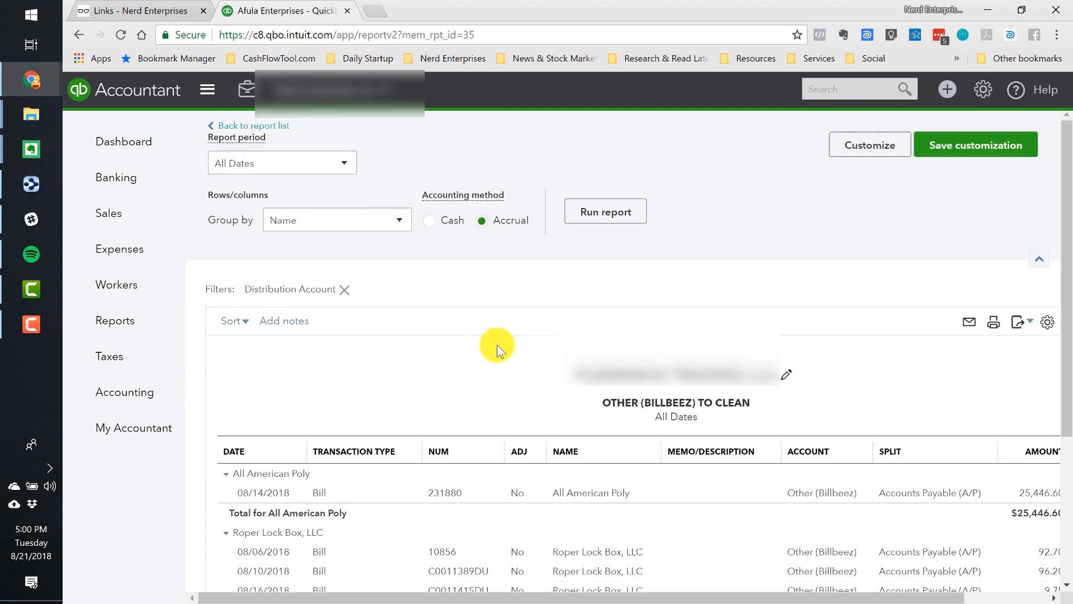
click(207, 90)
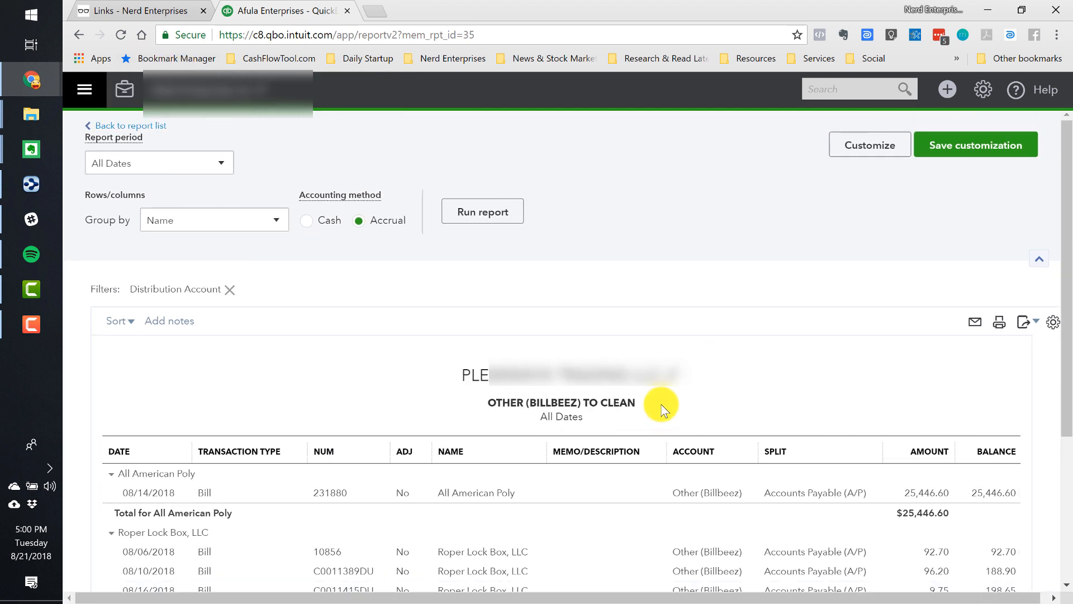
scroll(down, 3)
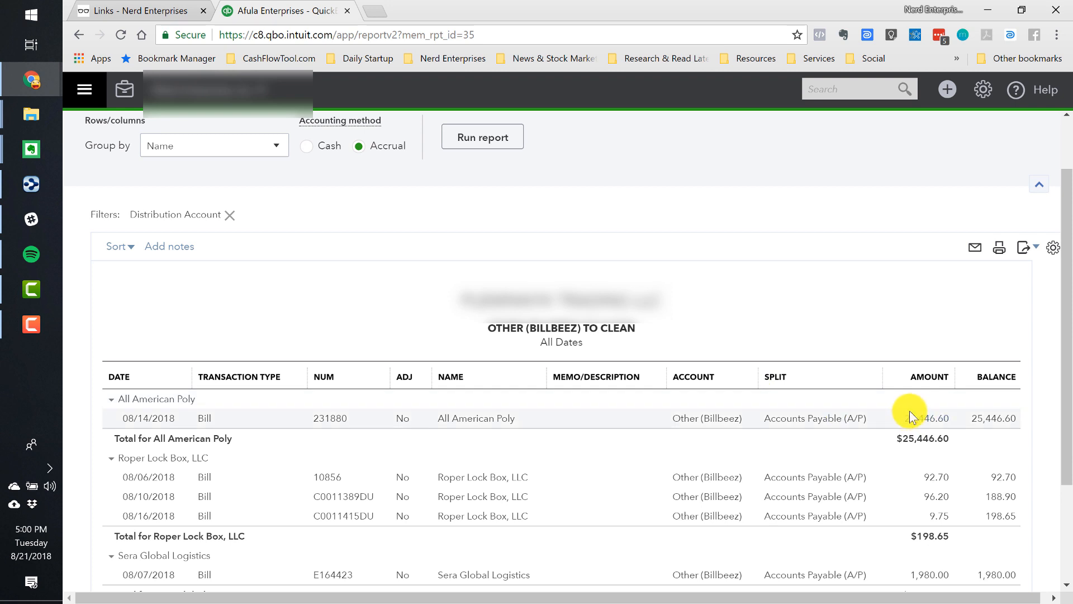
mouse_move(815, 418)
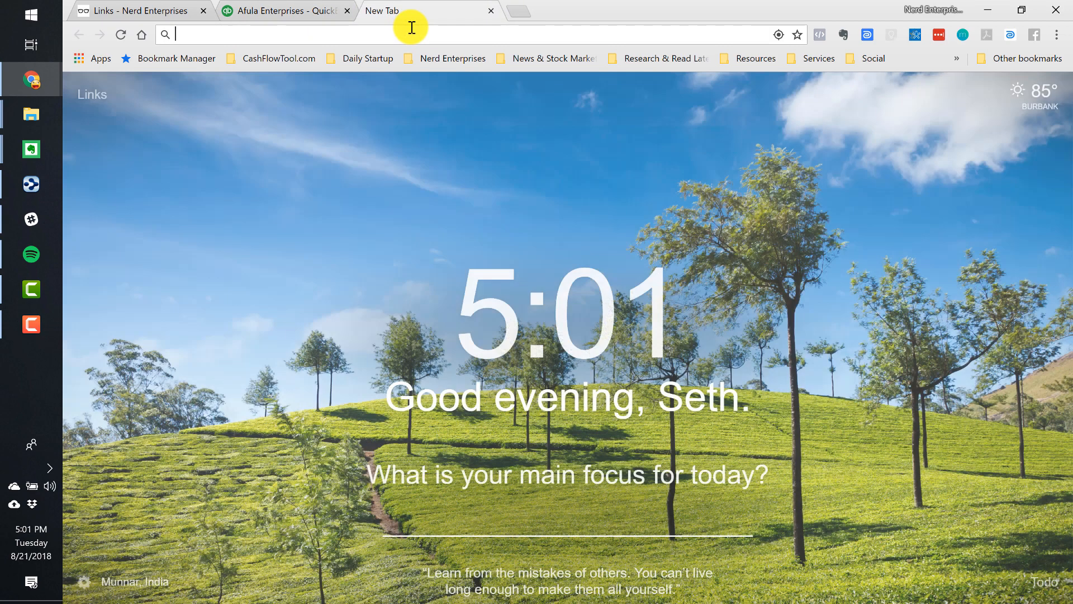
Sign in at billbeez.com/Account/login.aspx with Remember me enabled.
text(billbeez.com/Account/login.aspx)
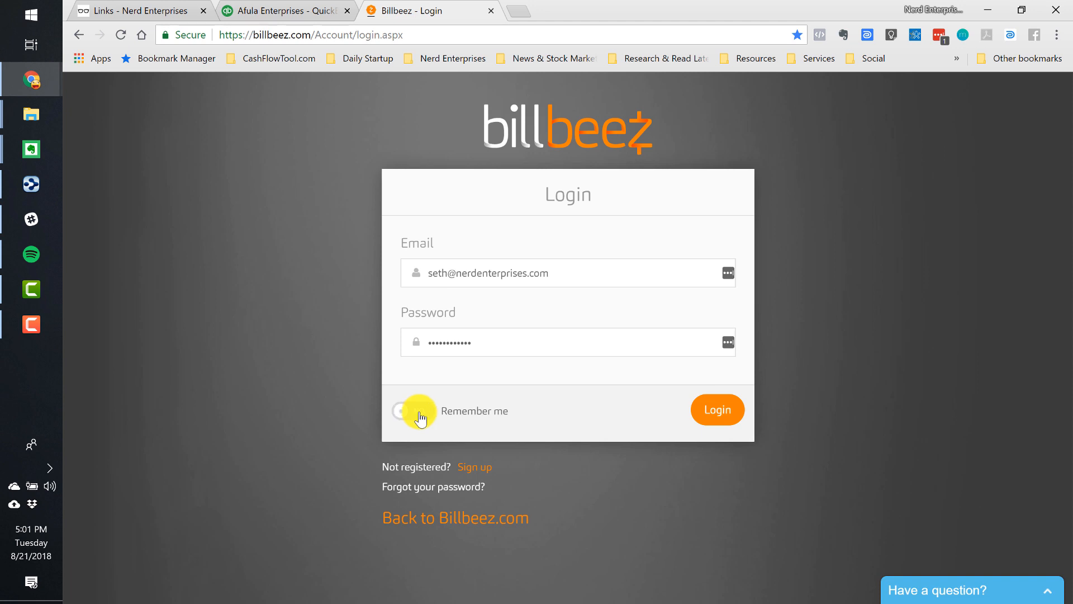
click(717, 409)
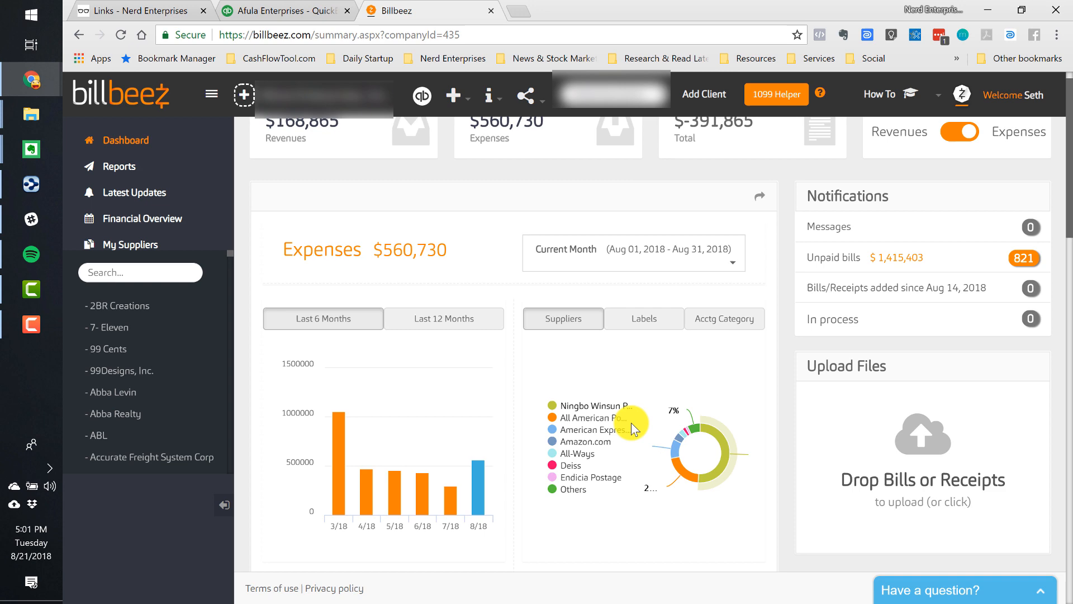
Scroll through the Billbeez dashboard bill list toward the All American Poly supplier.
scroll(down, 3)
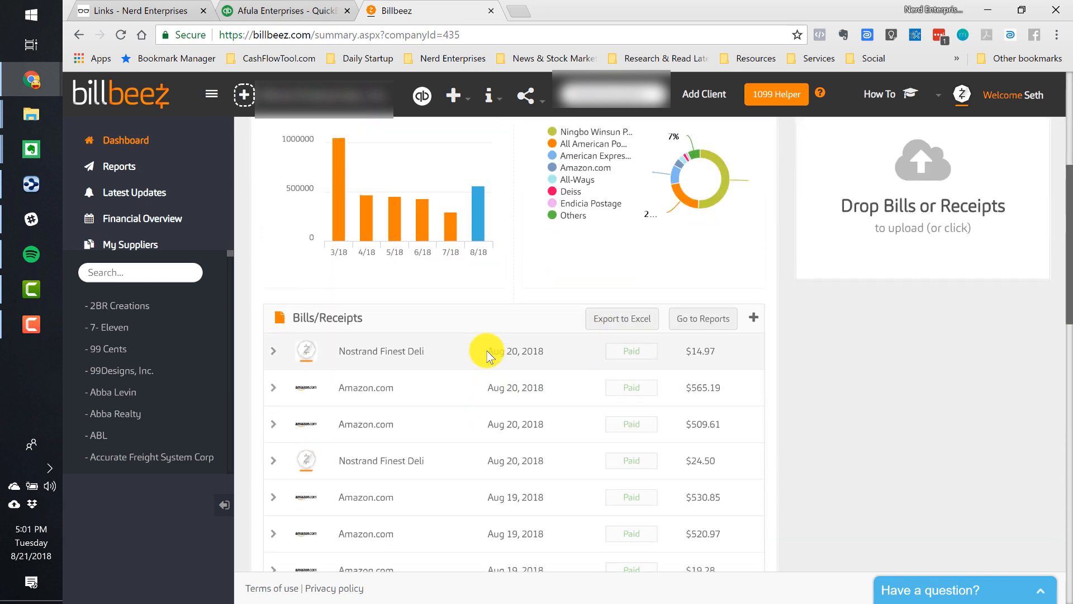
scroll(down, 3)
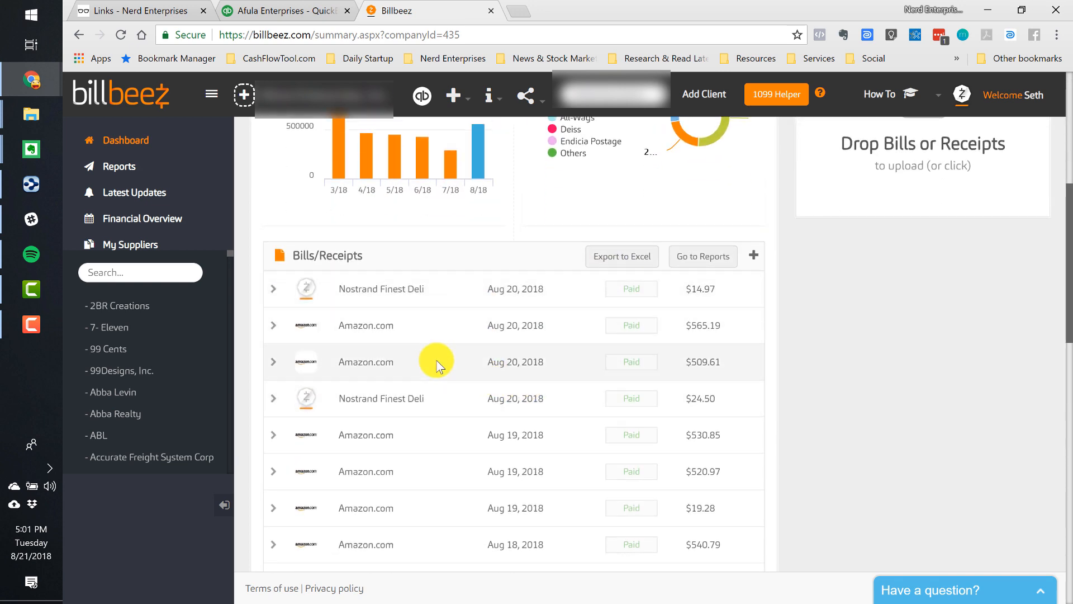
scroll(up, 3)
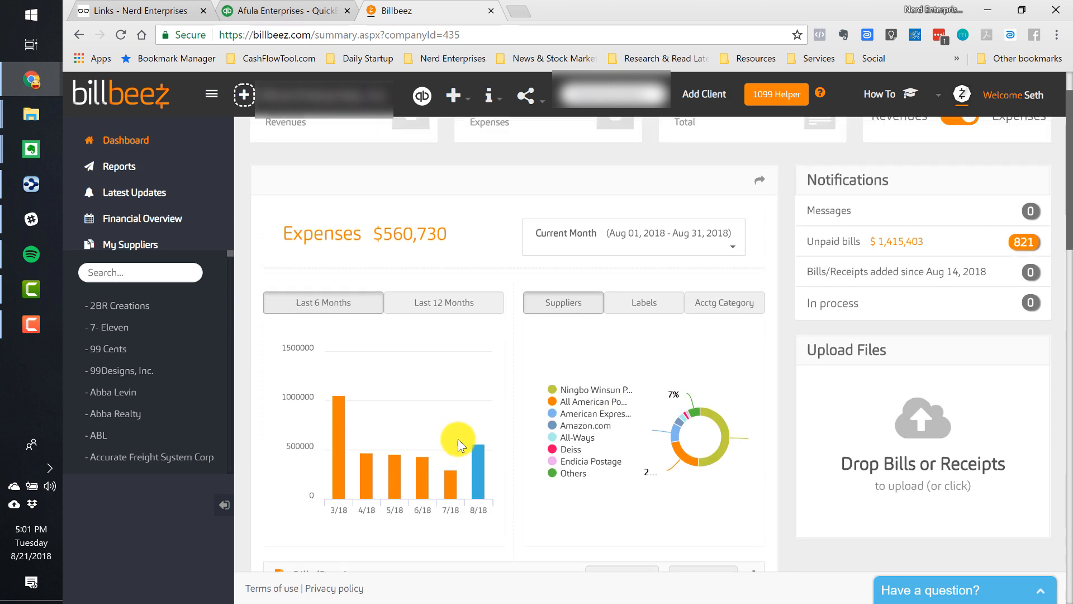
scroll(down, 3)
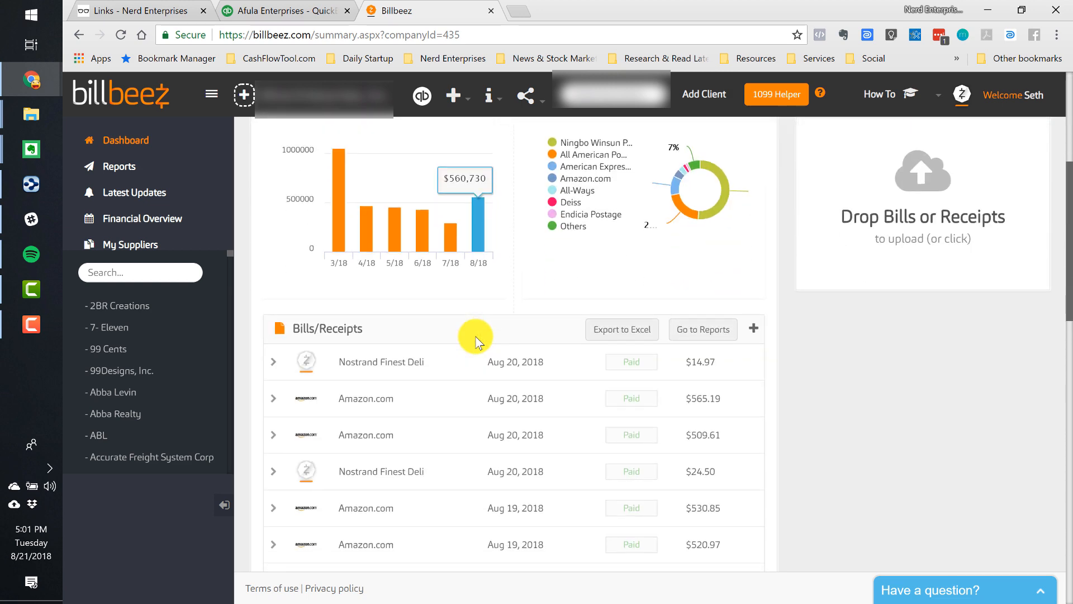
scroll(down, 3)
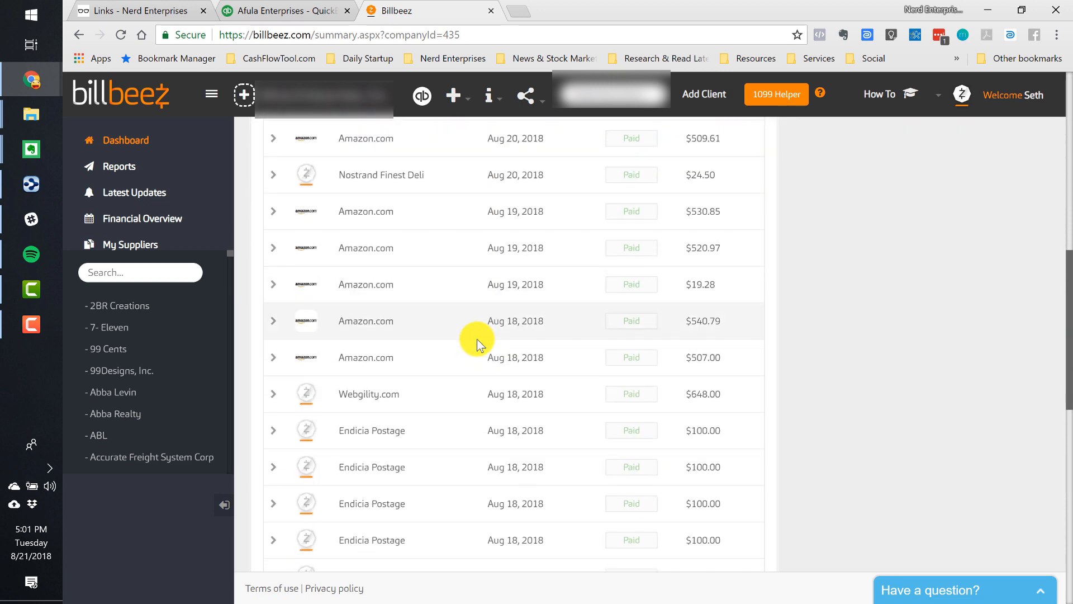
scroll(down, 3)
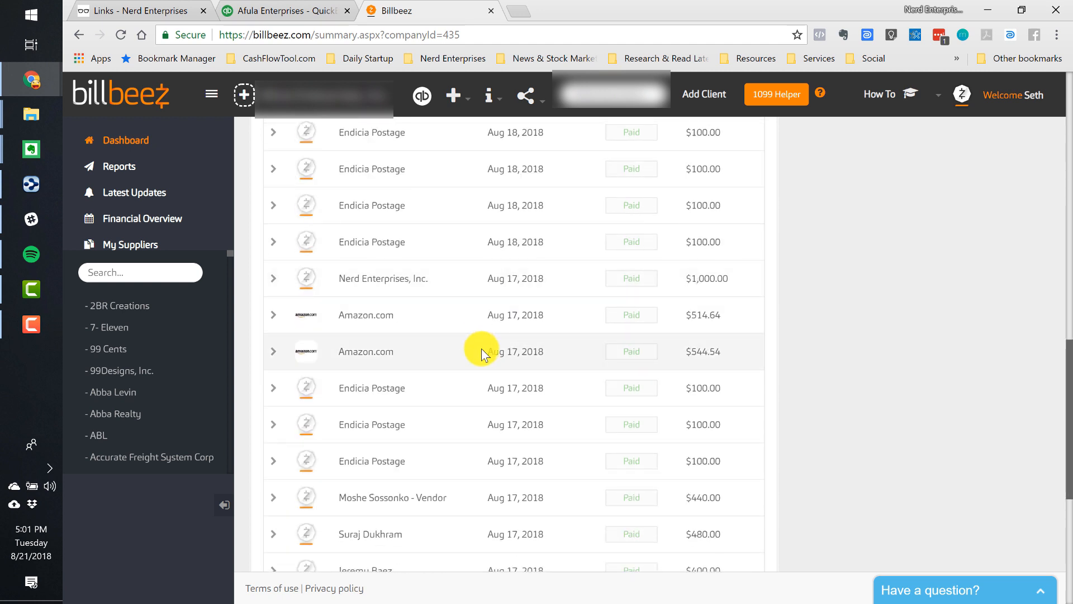
scroll(down, 3)
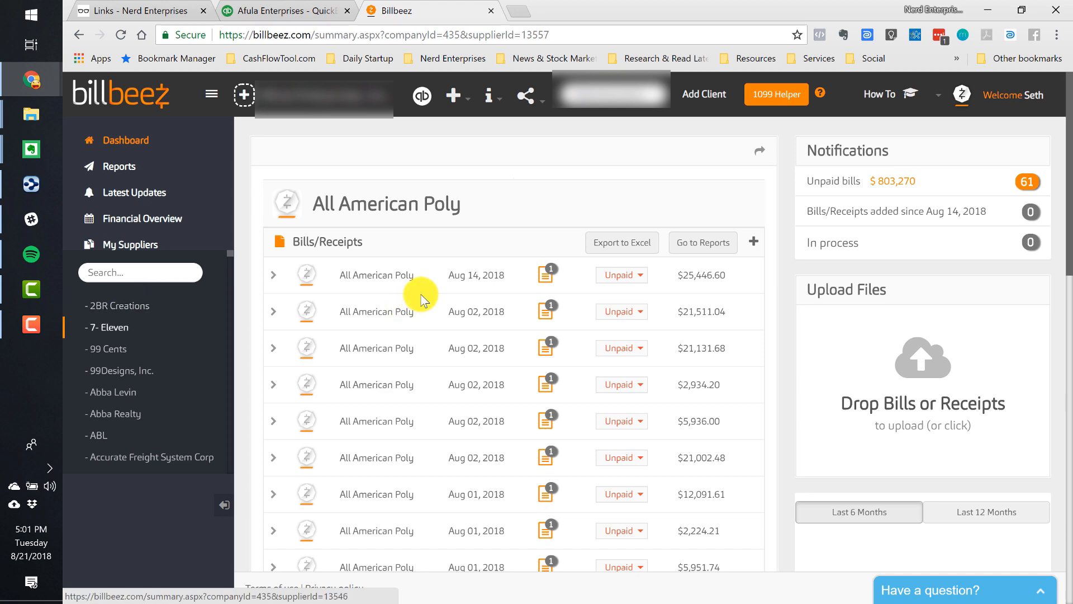
mouse_move(377, 8)
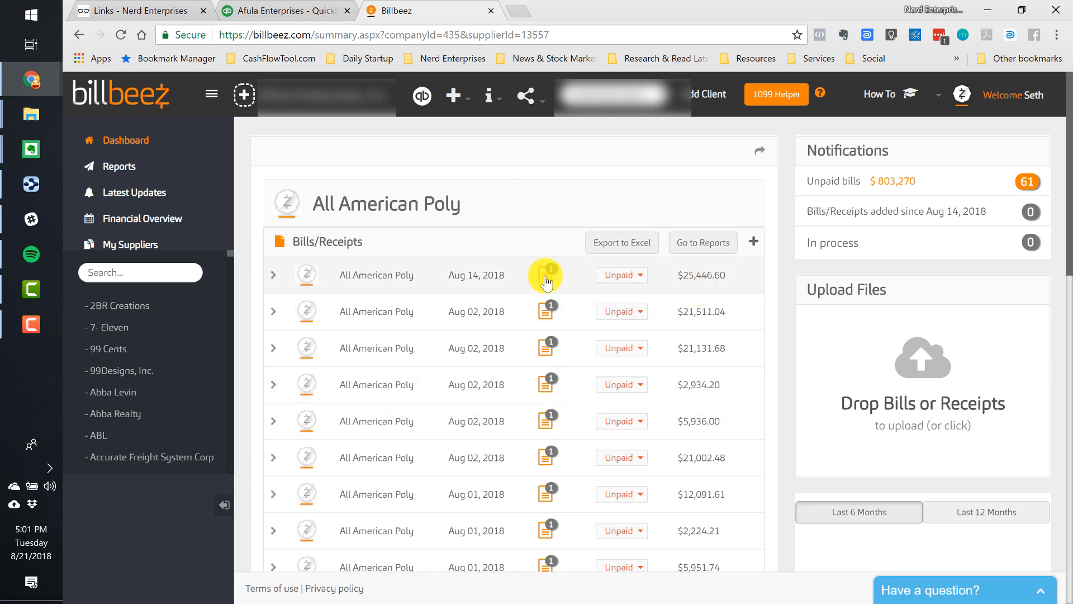
View the invoice PDF attached to the Aug 14 All American Poly bill, then return to the QuickBooks report.
click(546, 275)
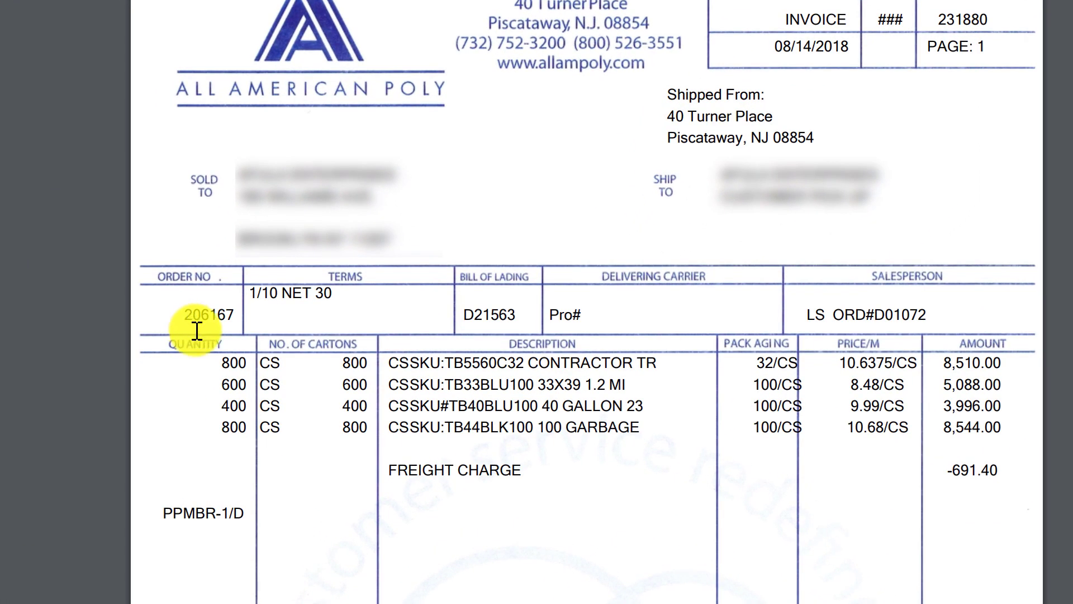
click(411, 10)
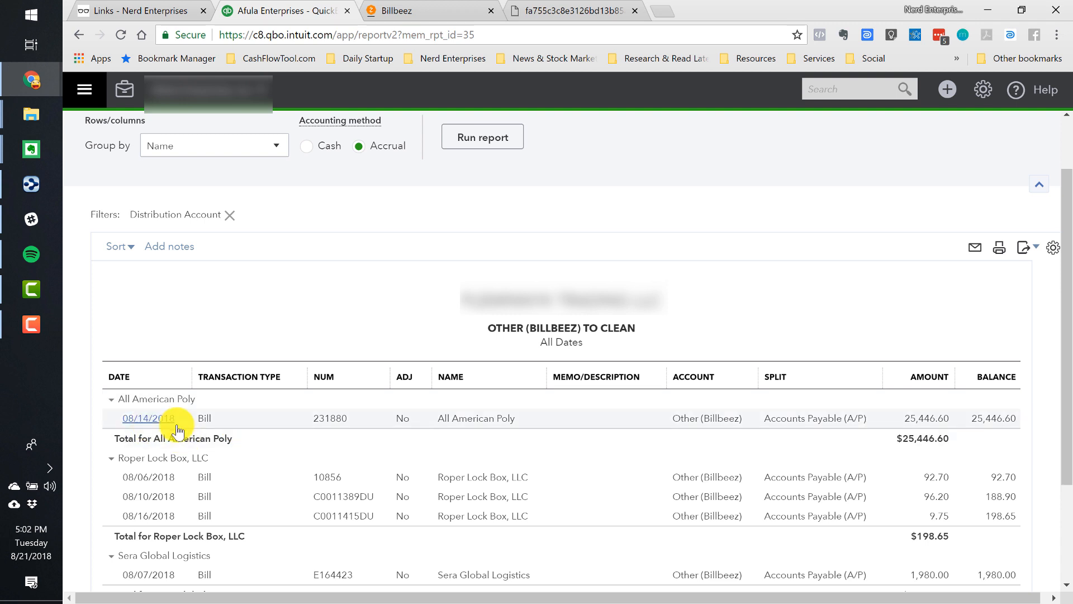
Open All American Poly Bill #231880 from the report and recheck the invoice document.
click(148, 418)
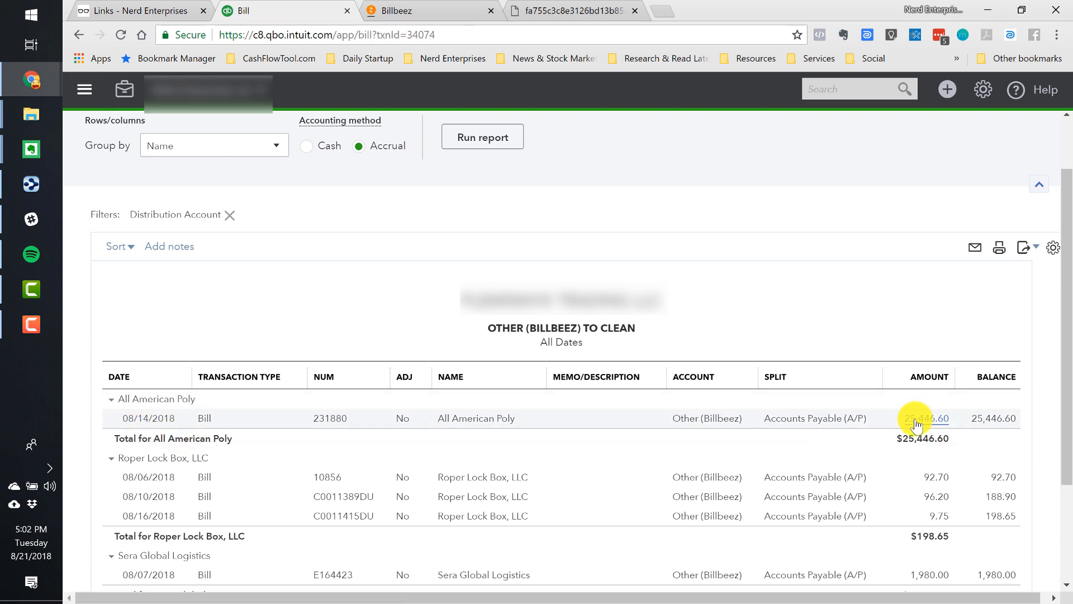
click(920, 418)
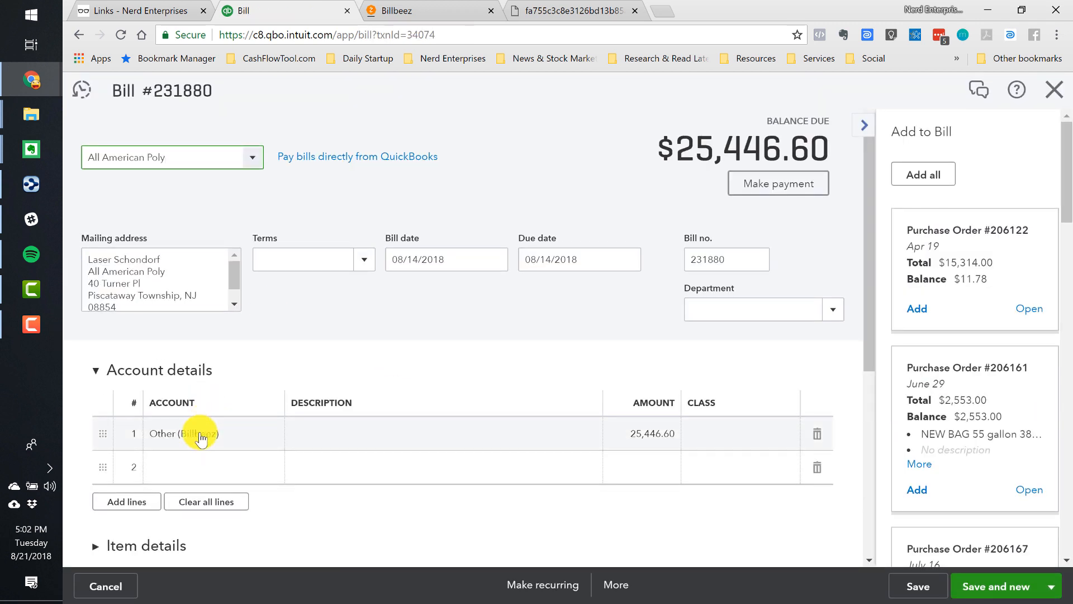
mouse_move(560, 29)
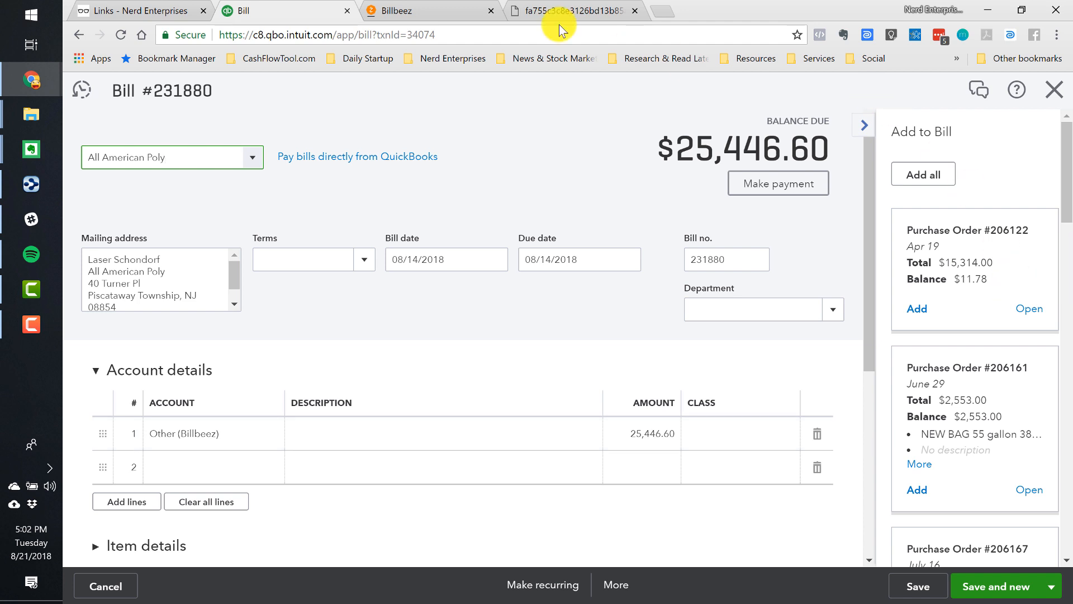
click(571, 10)
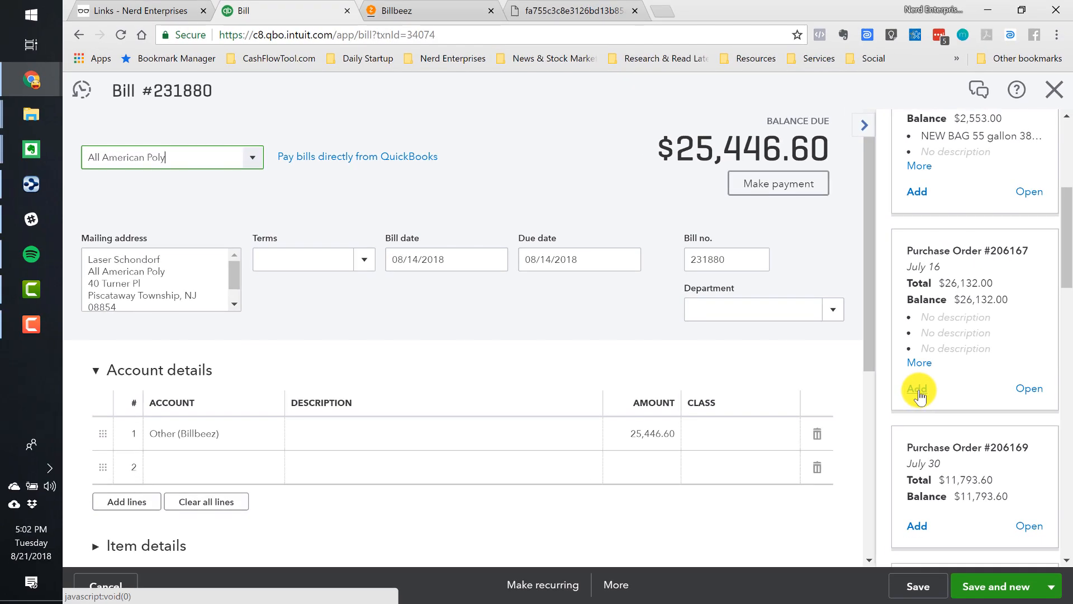
Link Purchase Order #206167 to bill #231880, adding its four Toughbag item lines.
click(917, 388)
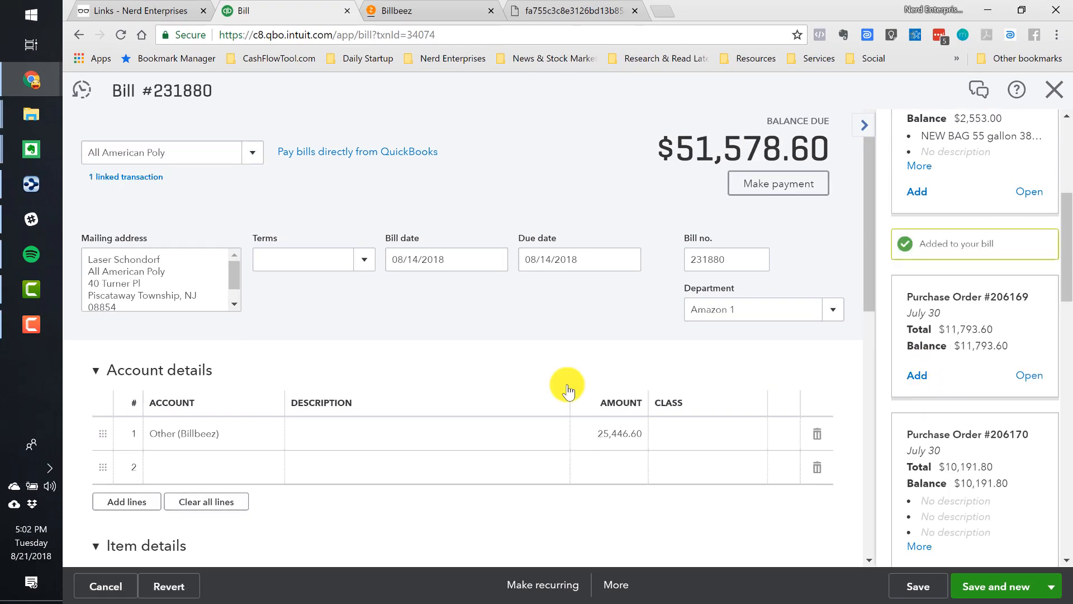
scroll(down, 3)
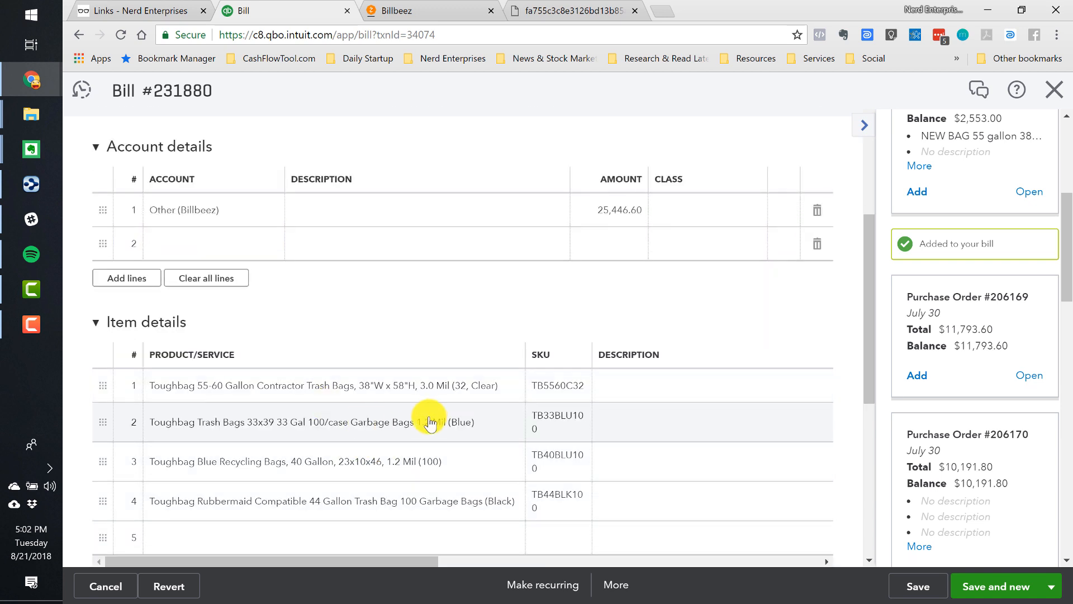
mouse_move(644, 342)
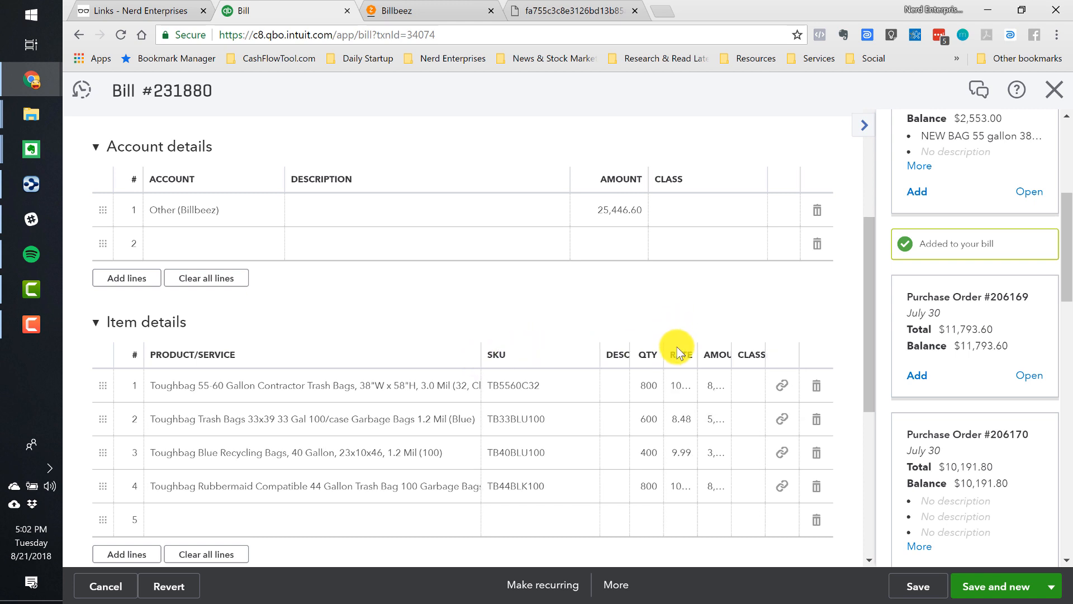
mouse_move(741, 355)
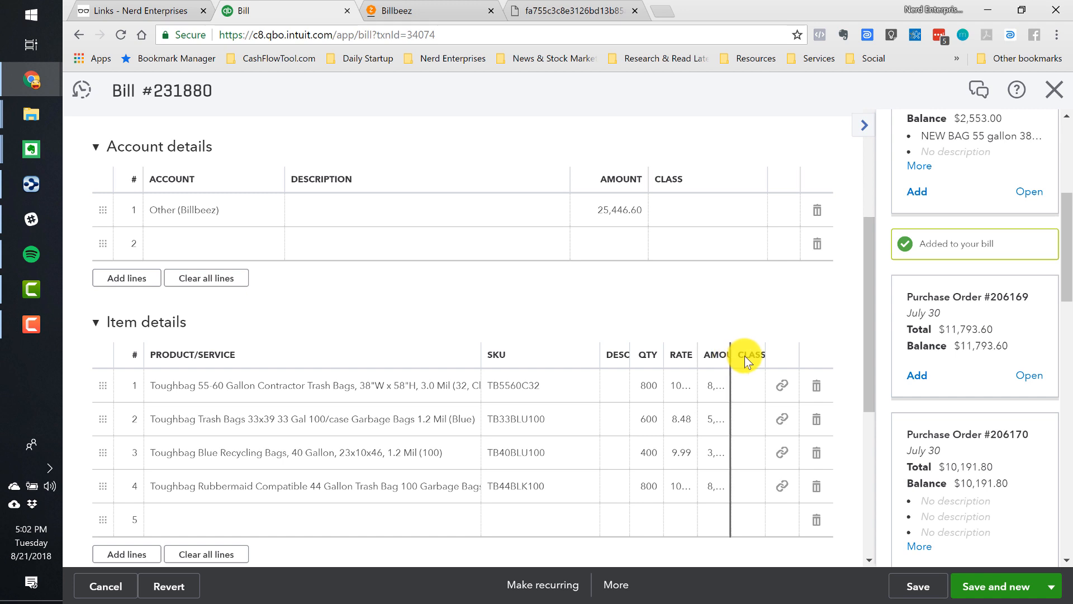
click(426, 209)
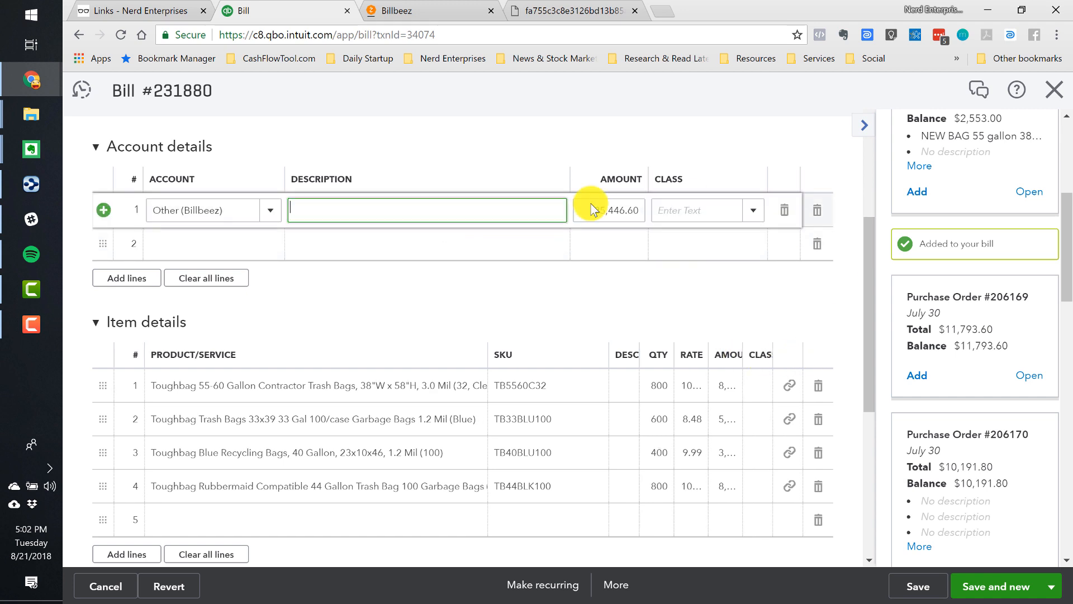
scroll(up, 3)
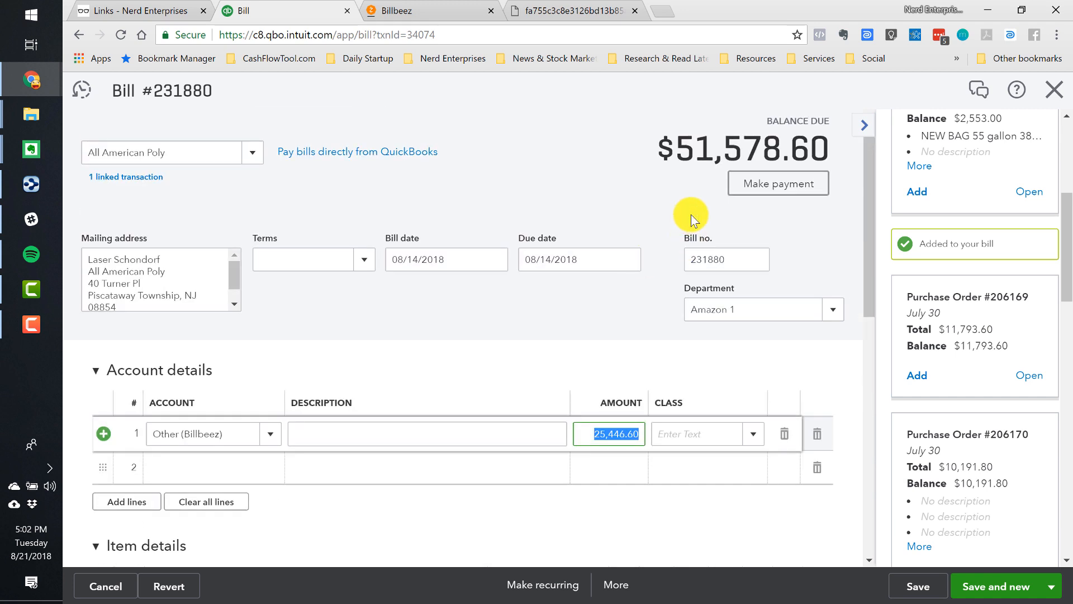
mouse_move(678, 203)
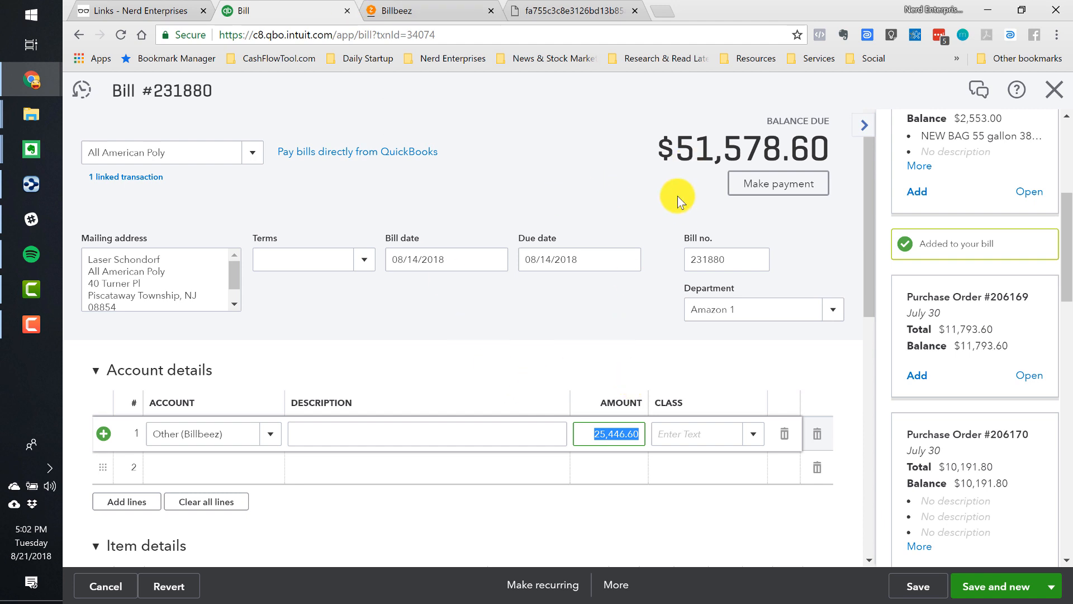
mouse_move(433, 13)
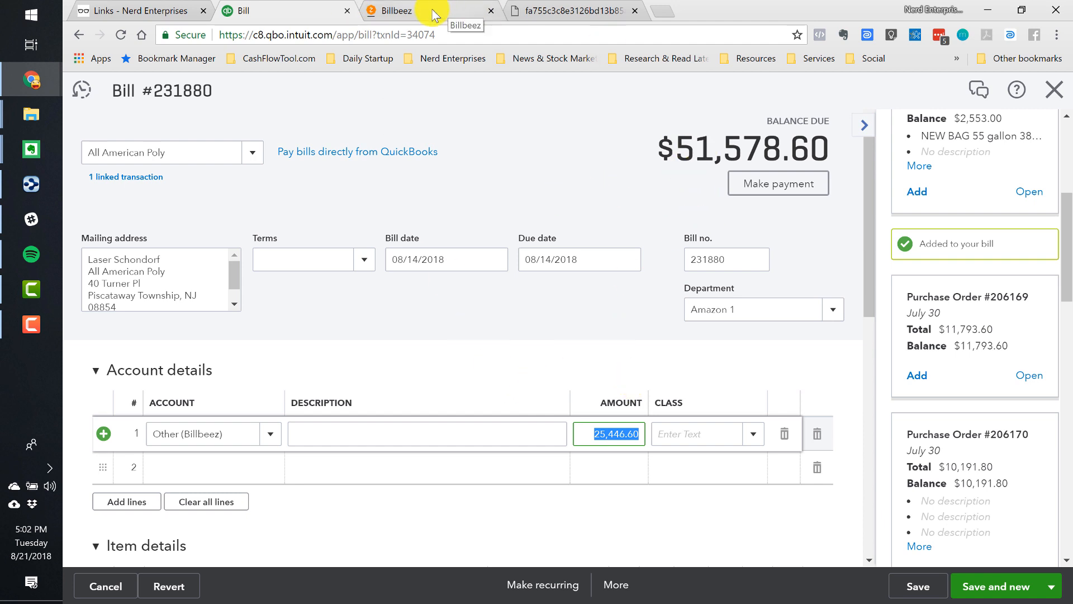
Set the Other (Billbeez) account line to -691.40, the invoice's freight charge.
click(571, 10)
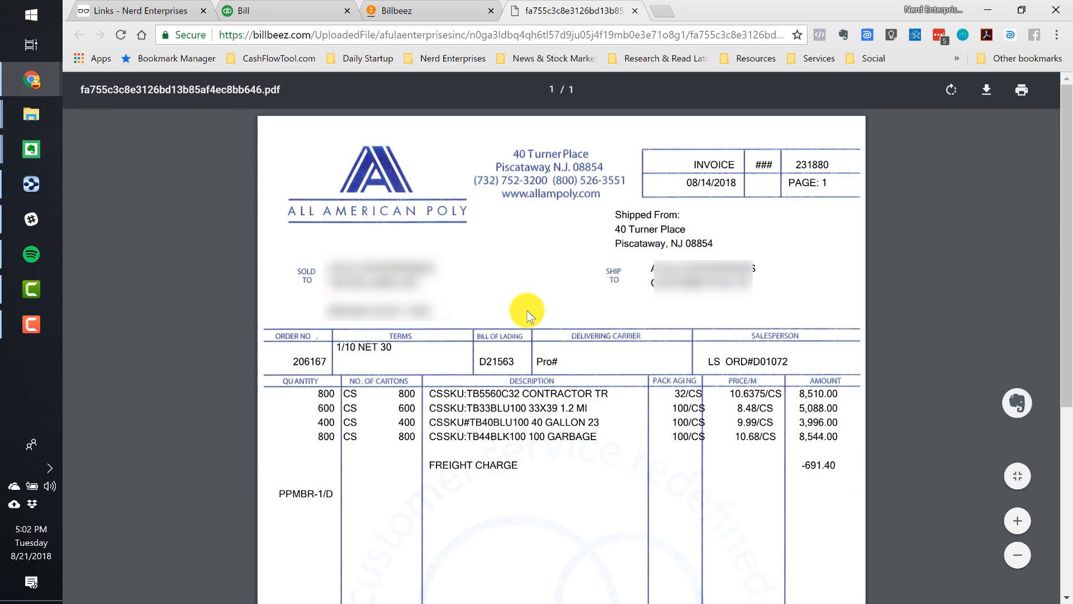
mouse_move(560, 334)
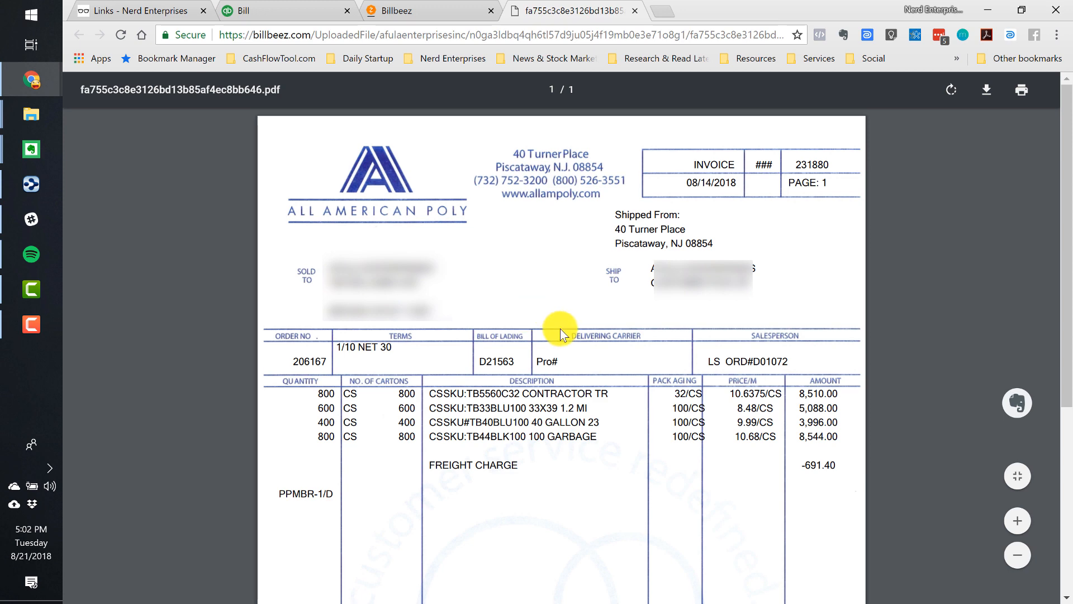
mouse_move(803, 467)
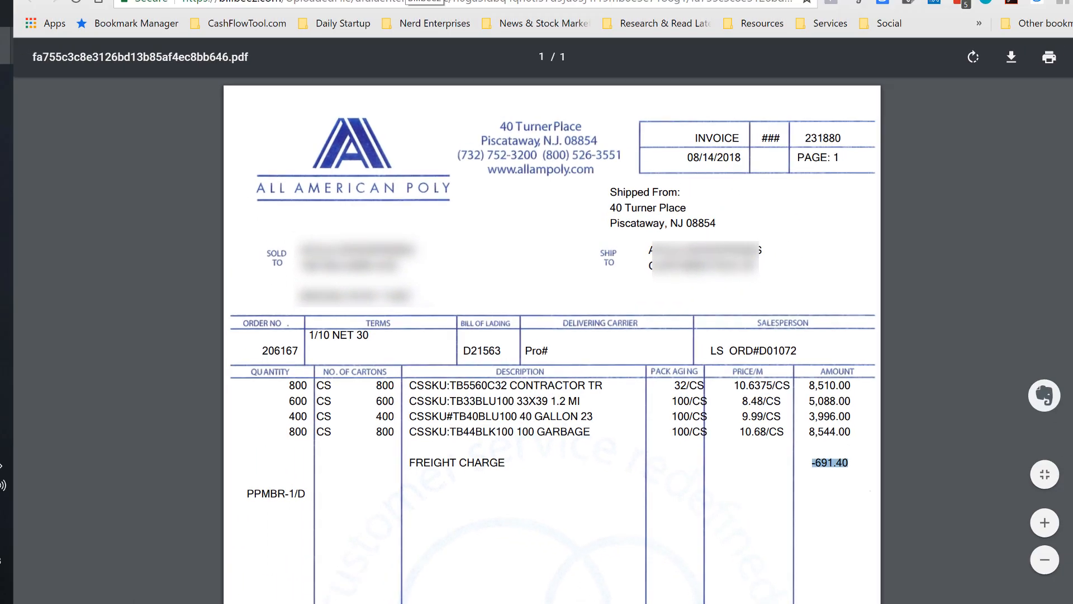
click(273, 10)
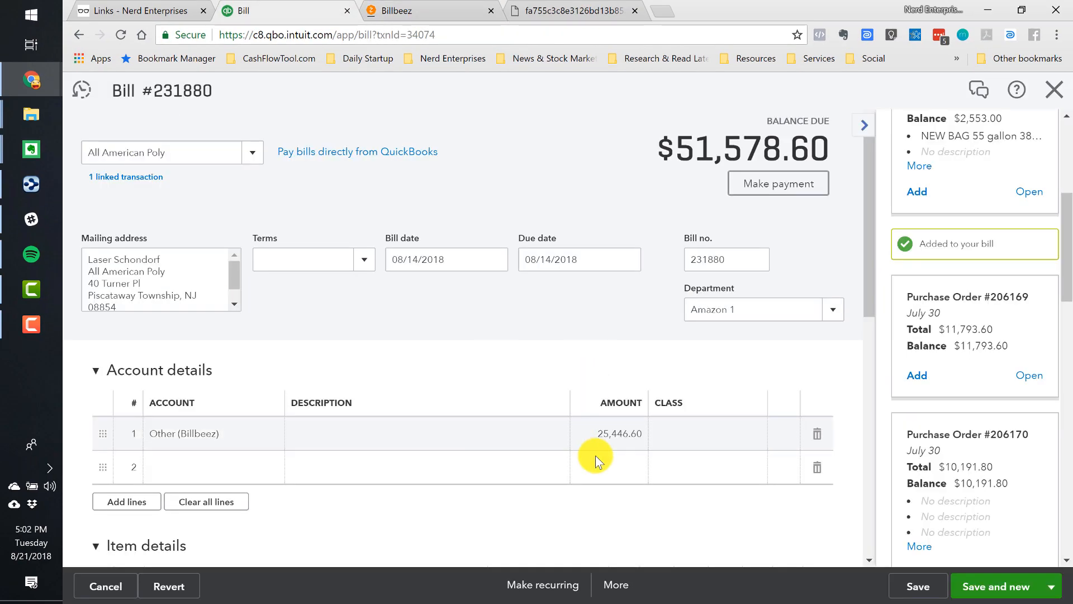
click(618, 434)
text(-691)
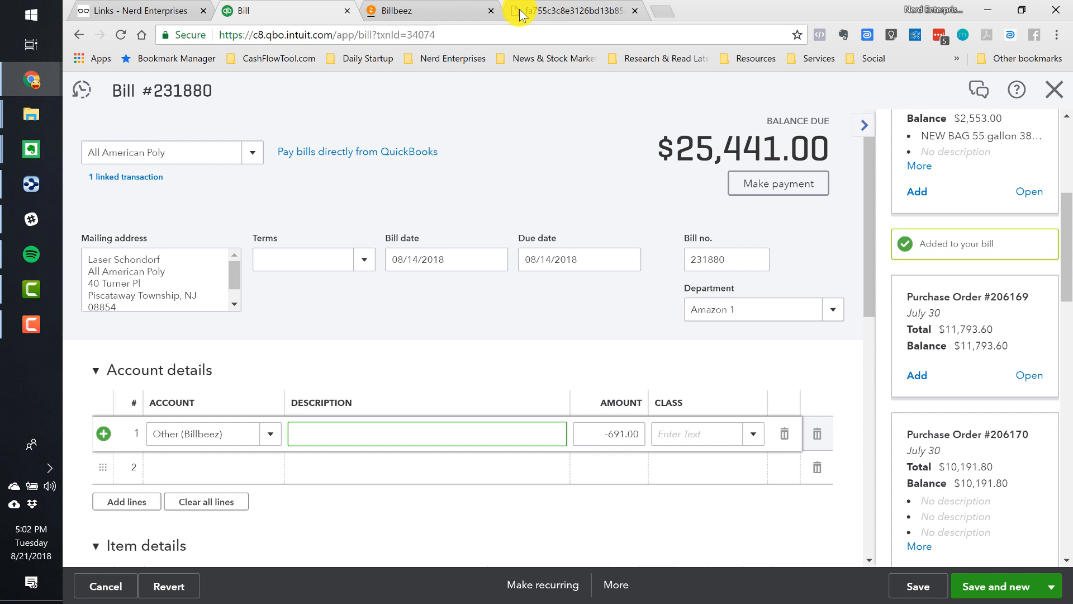
click(568, 11)
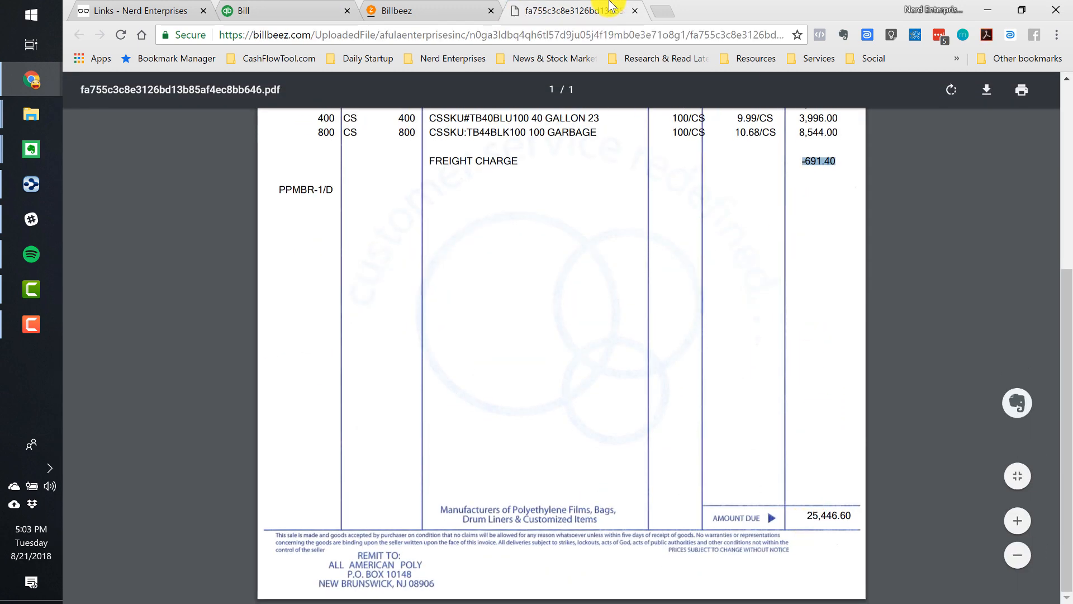
click(397, 10)
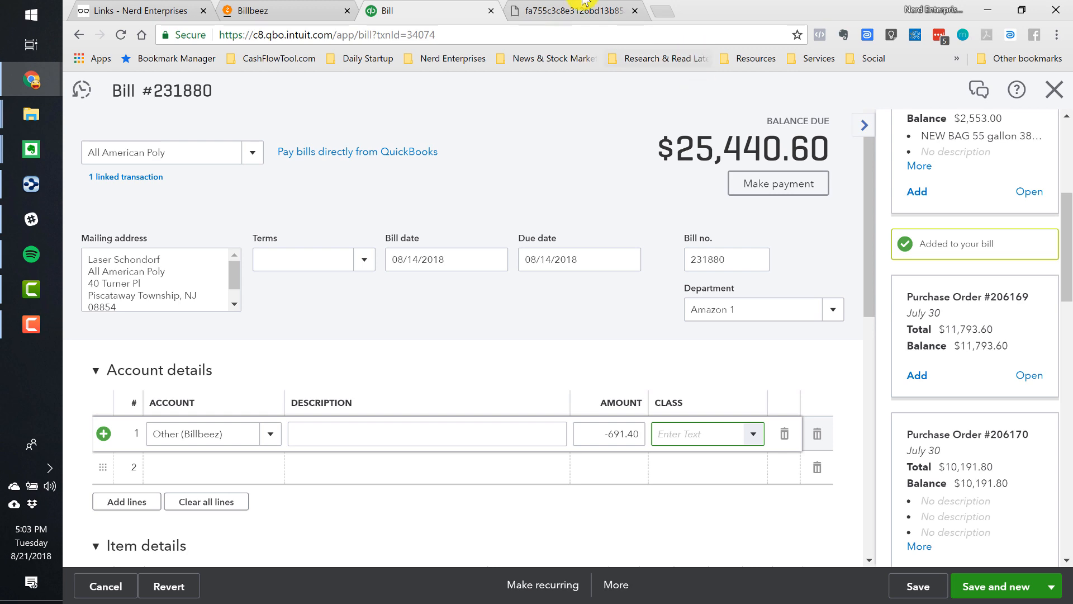
Compare the bill against the invoice PDF and return to bill #231880.
click(573, 10)
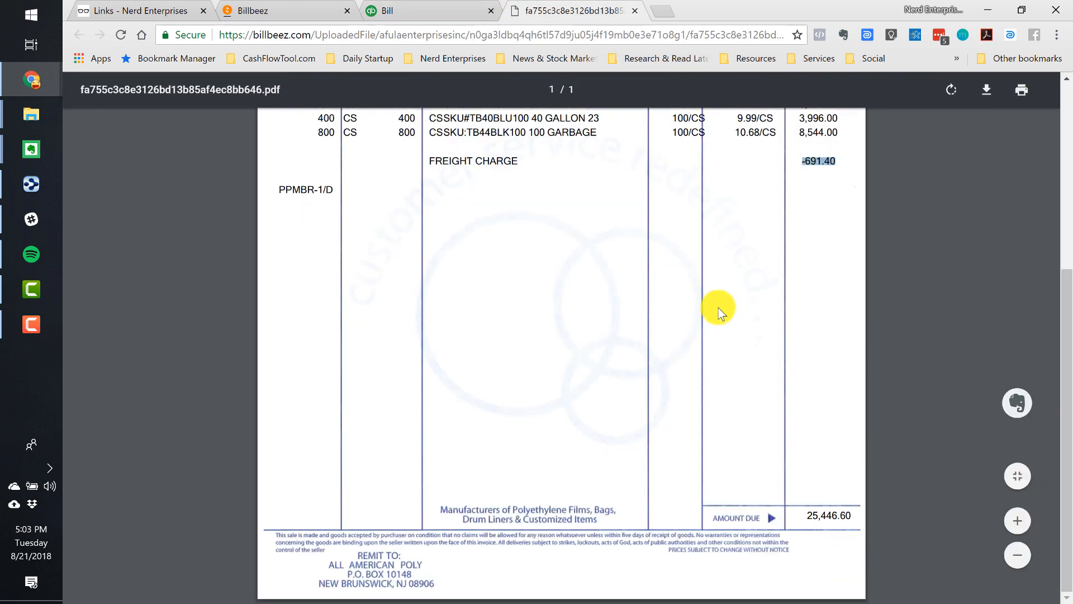
scroll(up, 3)
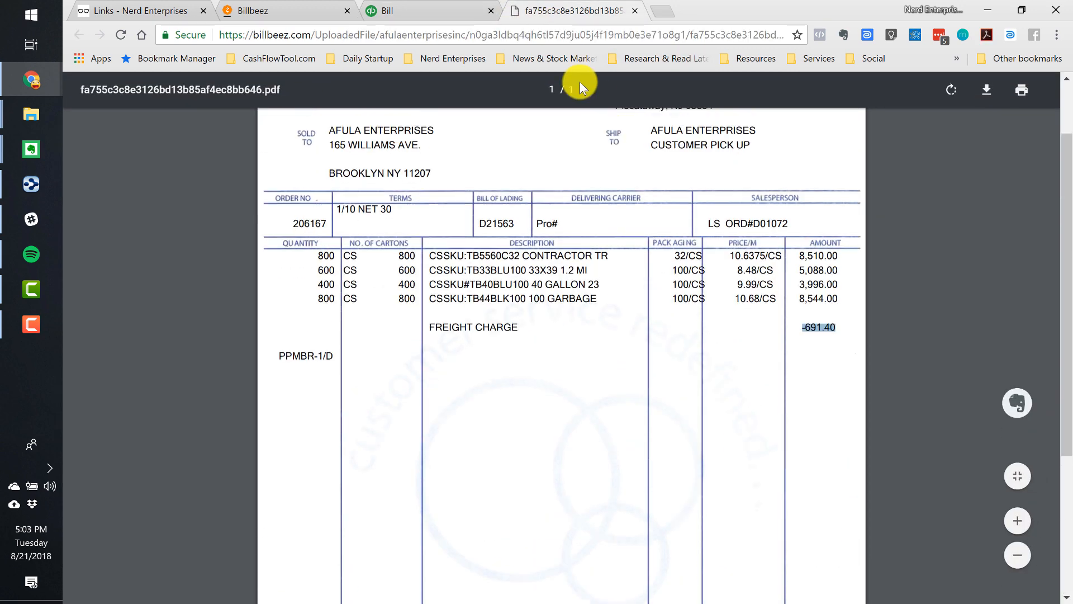
click(419, 10)
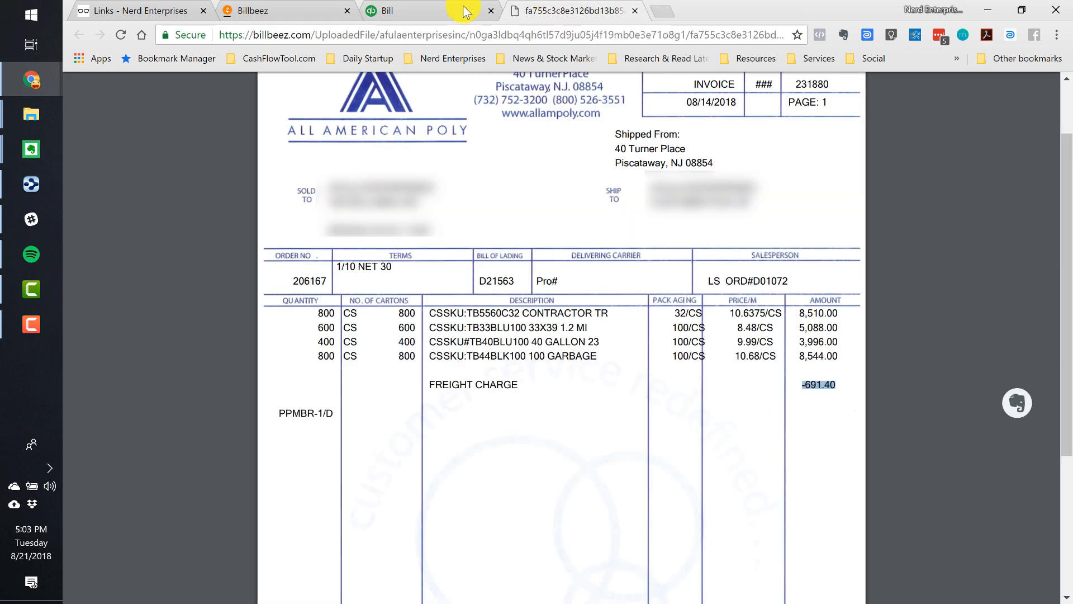
click(394, 11)
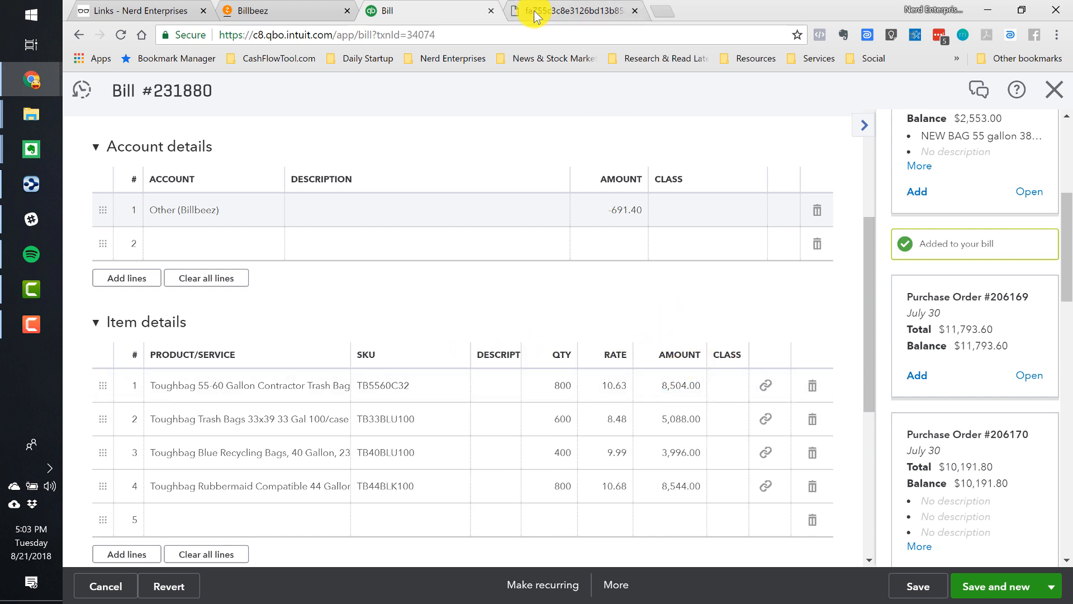
Compare the bill against the invoice PDF until line 1 shows 10.6375 / 8,510.00 and total $25,446.60.
click(571, 10)
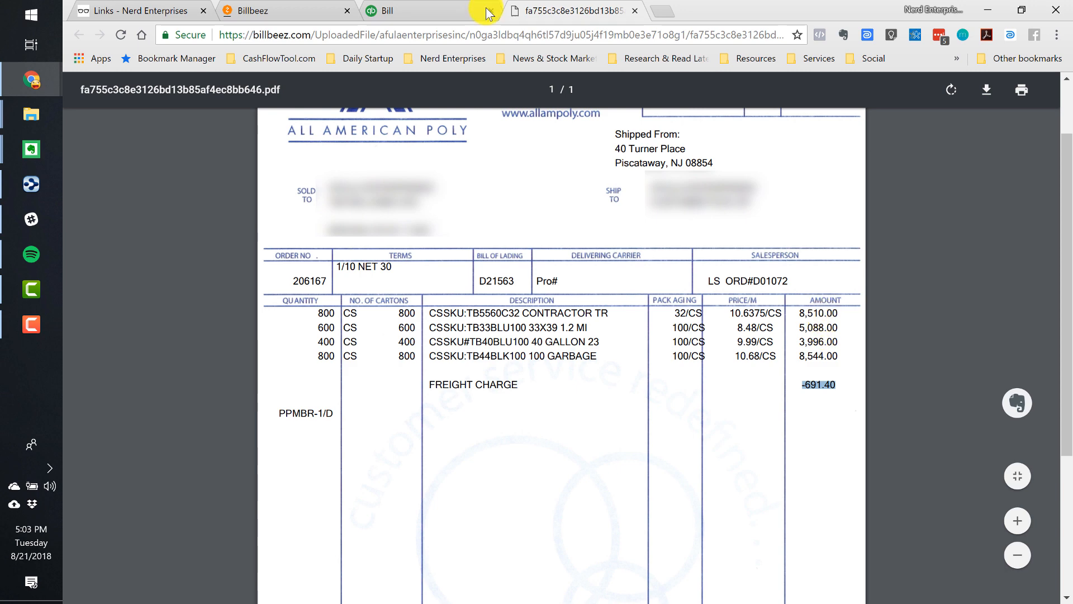
click(397, 10)
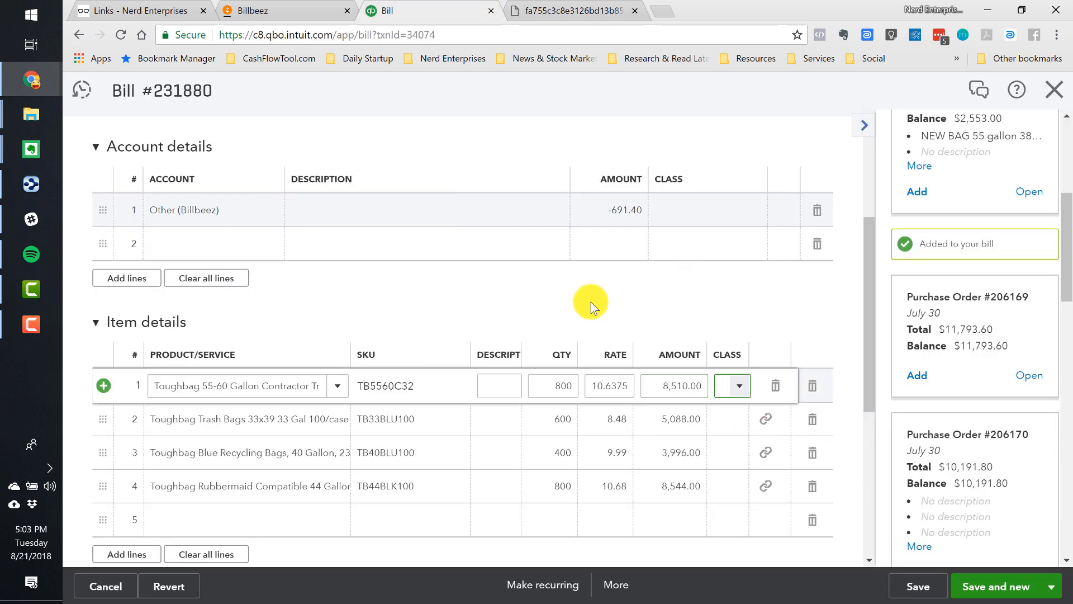
mouse_move(525, 11)
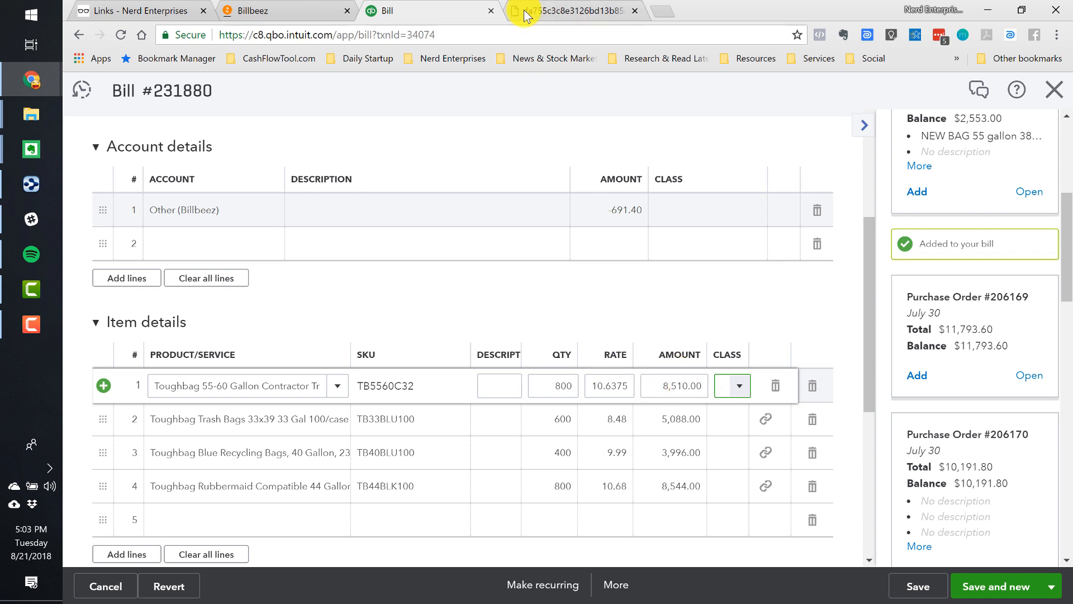
click(568, 10)
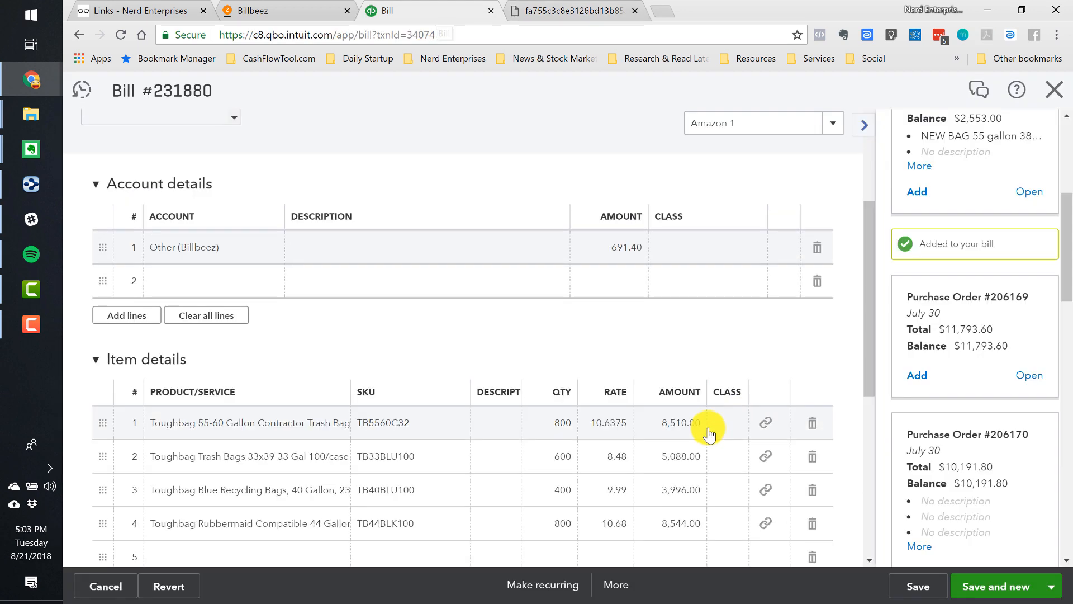
scroll(down, 3)
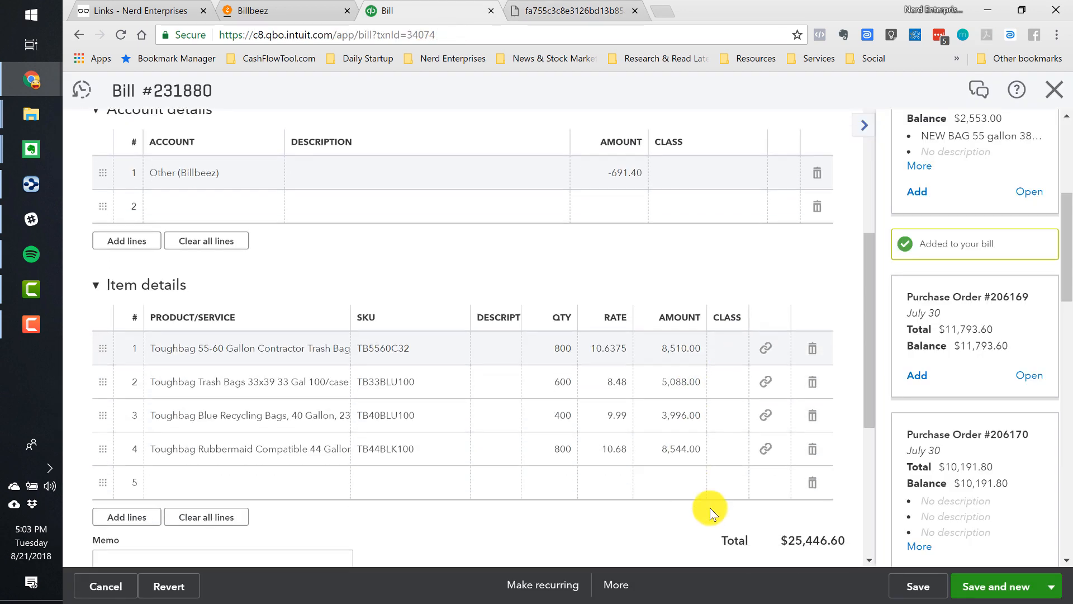
scroll(up, 3)
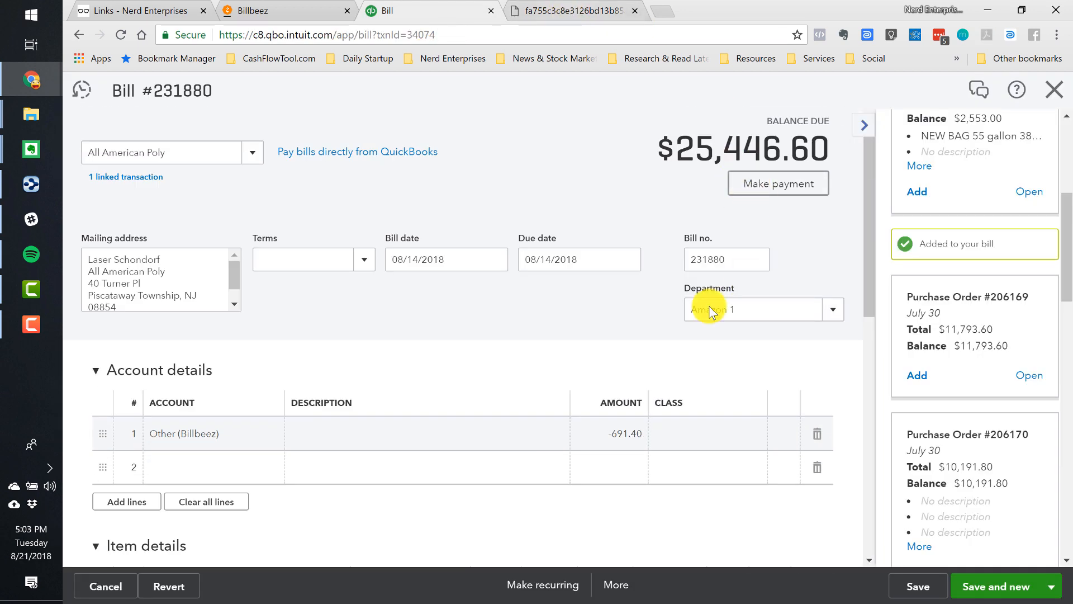
click(574, 10)
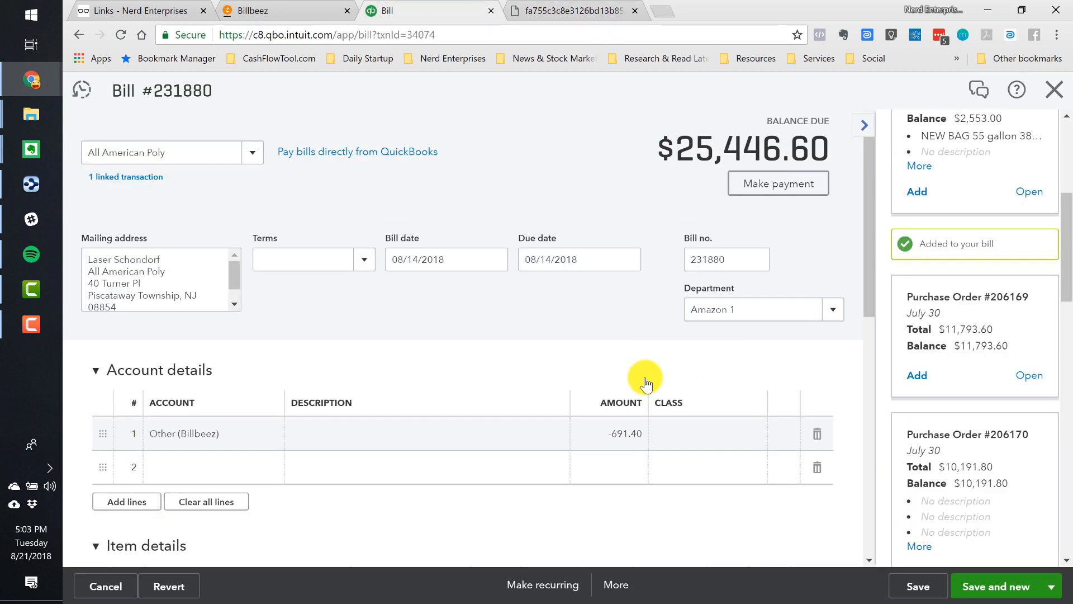
scroll(down, 3)
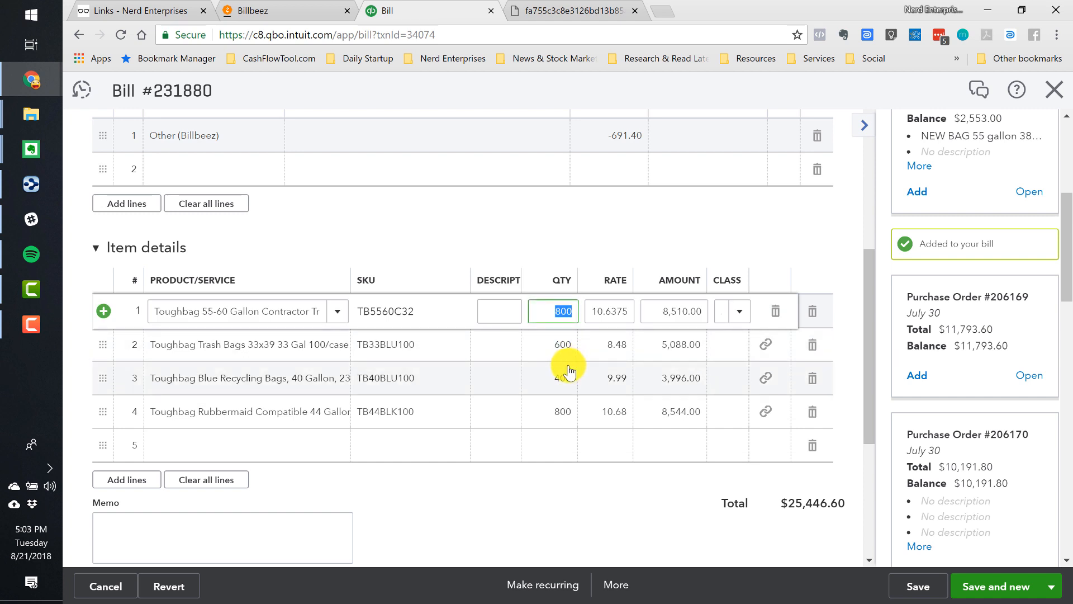
mouse_move(570, 431)
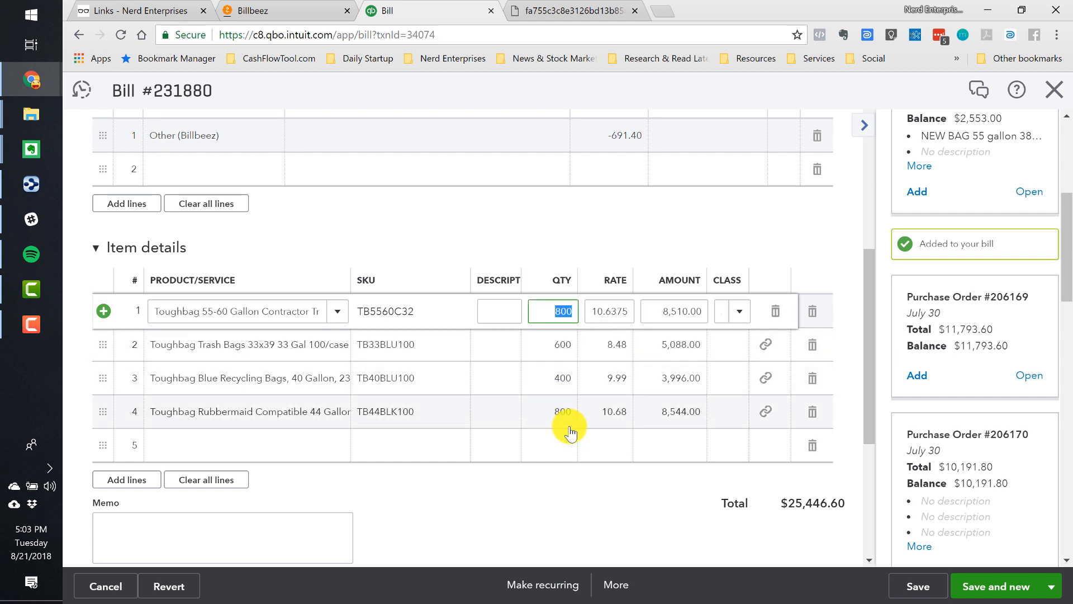
mouse_move(571, 423)
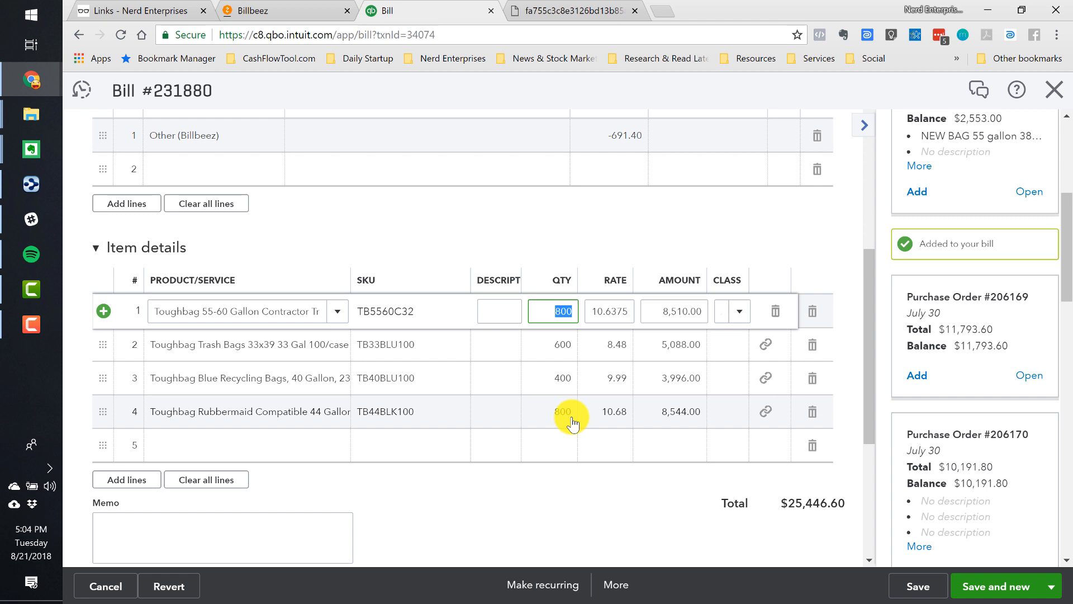
mouse_move(564, 411)
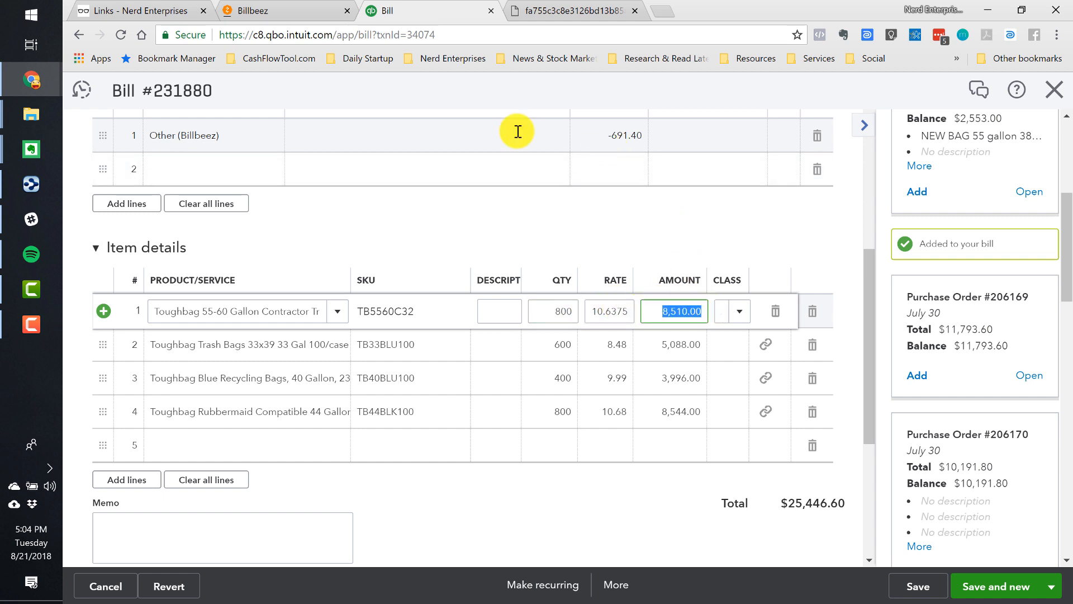
Assign the freight line to Shipping, Freight & Delivery - COS, then save and close the bill.
text(Fre)
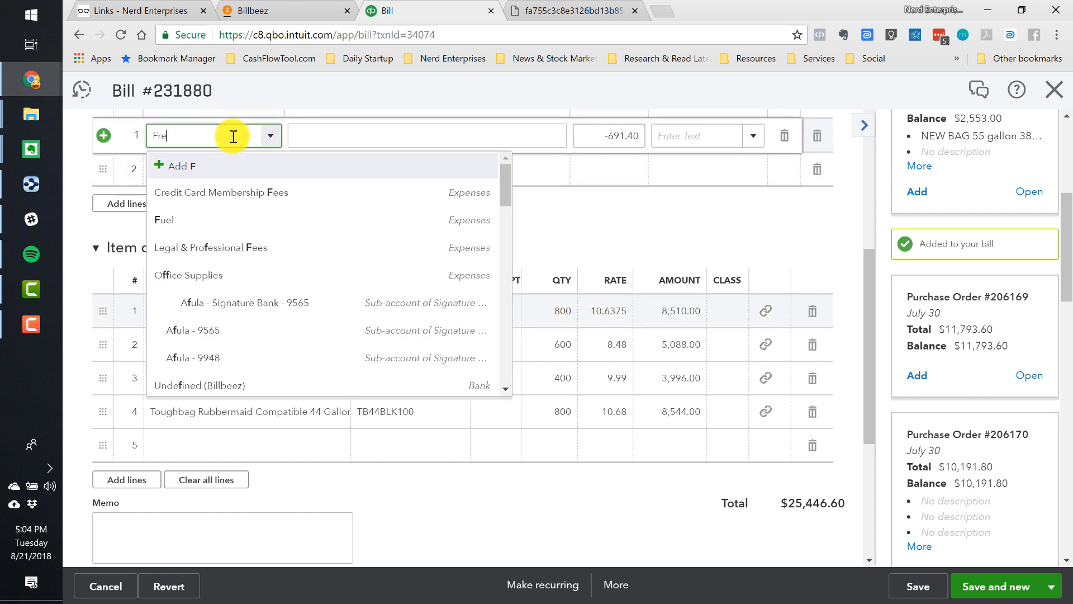
text(re)
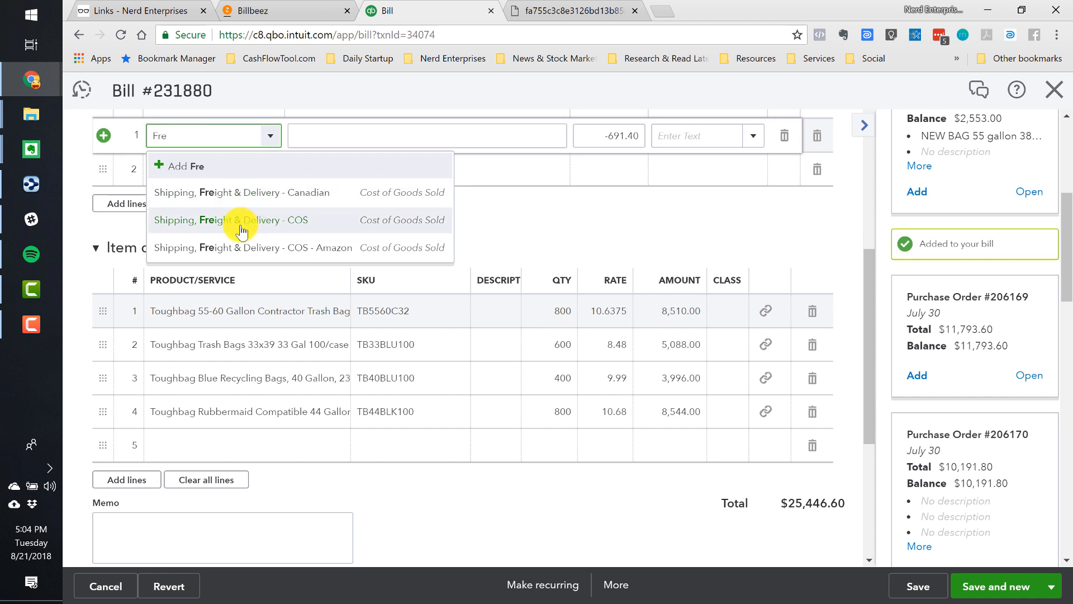
click(233, 220)
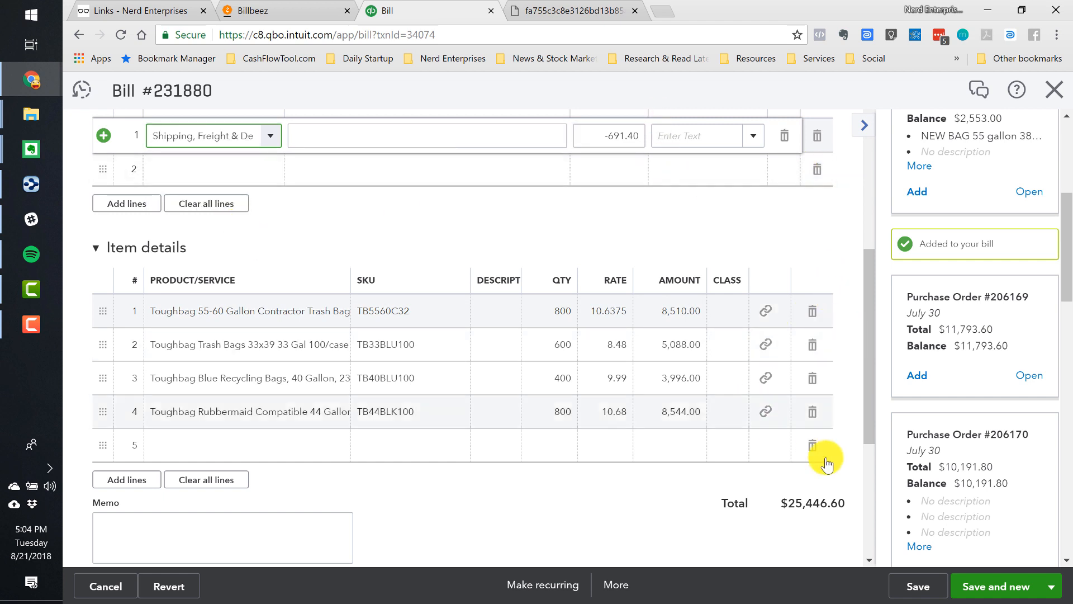
click(1052, 586)
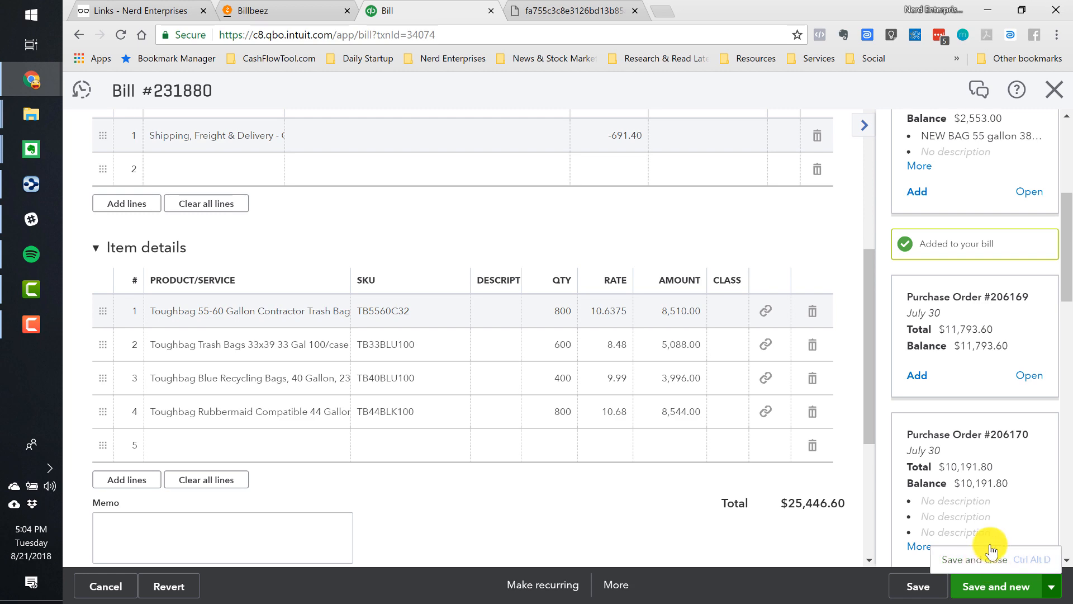
click(974, 559)
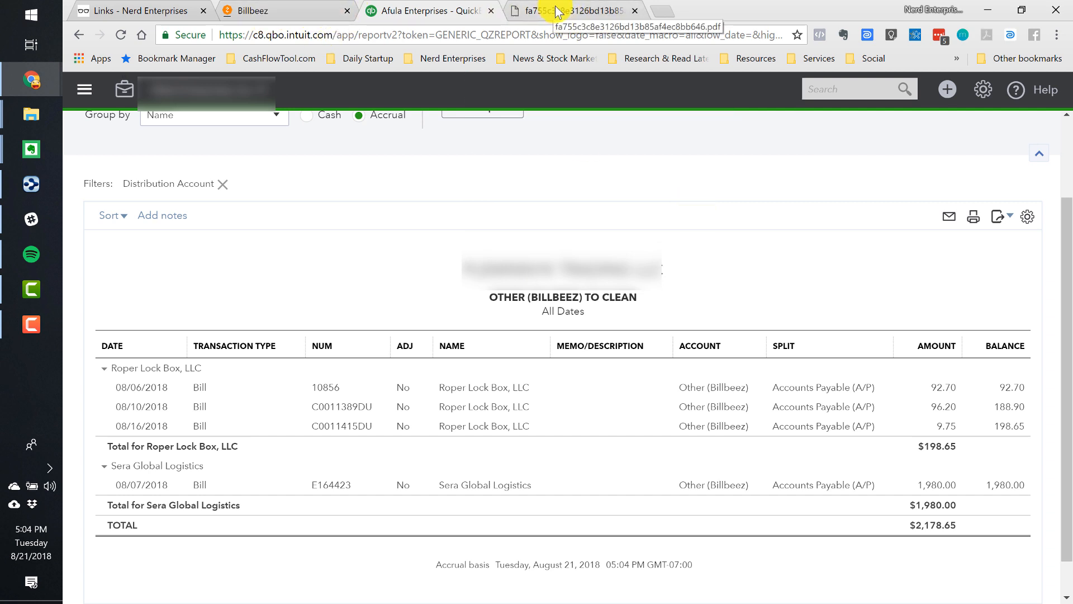
Close the All American Poly invoice PDF tab, leaving the clean-up report showing.
click(572, 10)
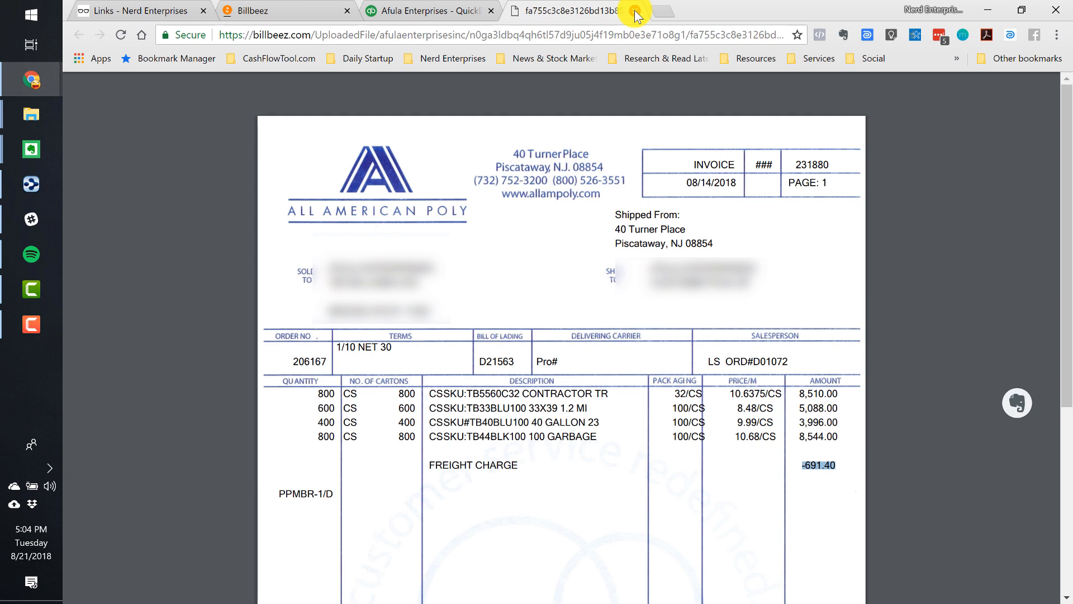
click(254, 10)
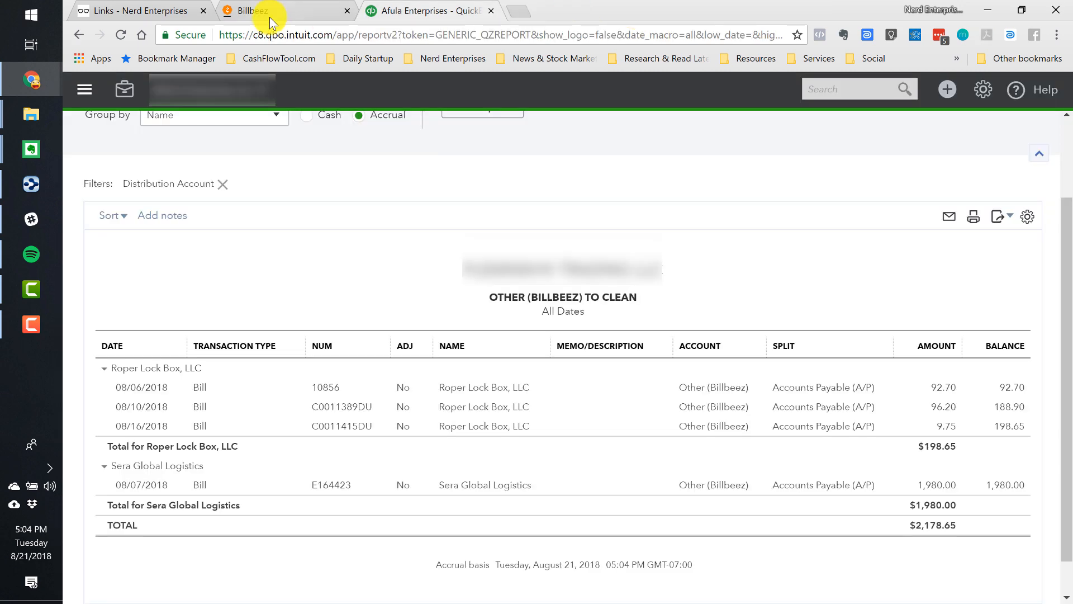
mouse_move(469, 11)
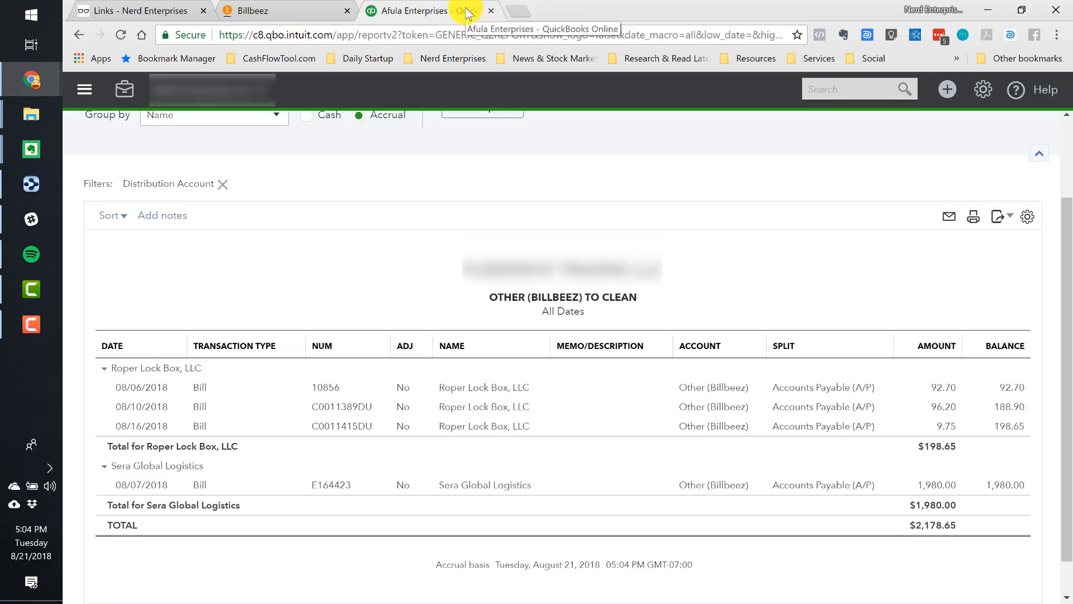